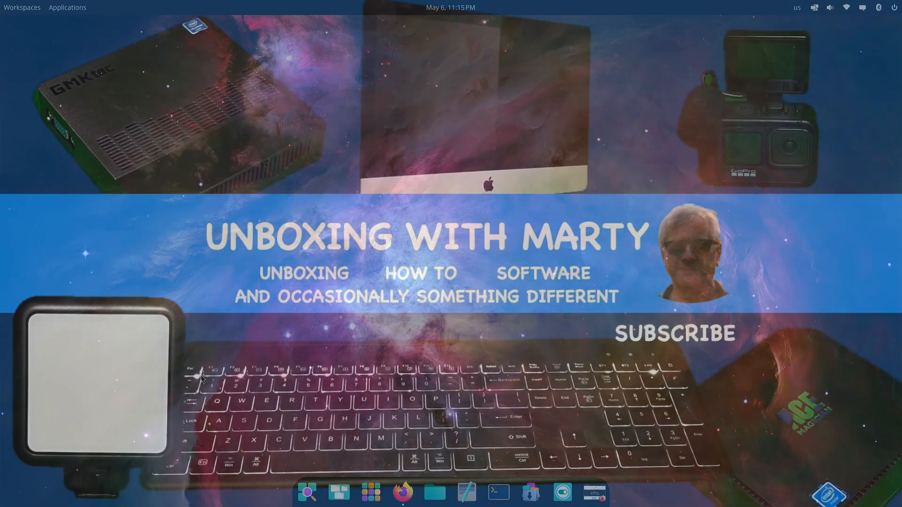
Close Firefox and search the launcher for 'wrt' to find LibreOffice Writer
left_click(405, 493)
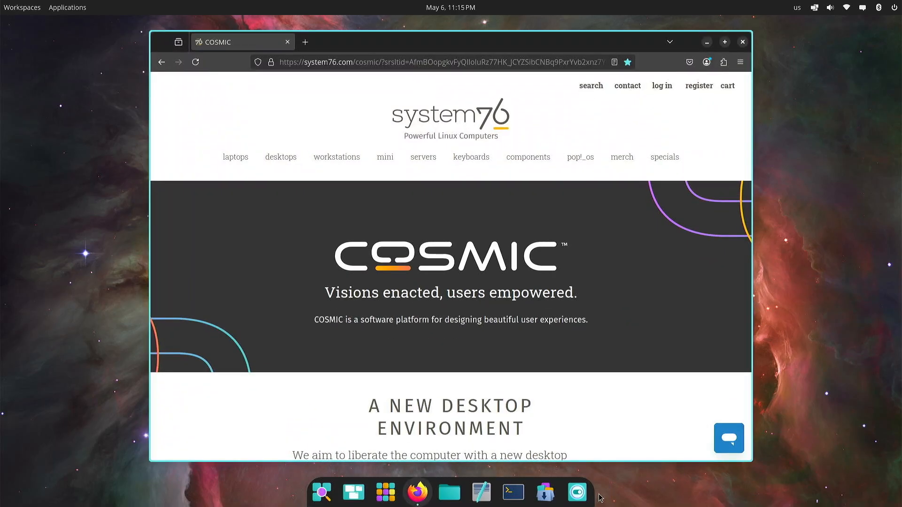
mouse_move(610, 408)
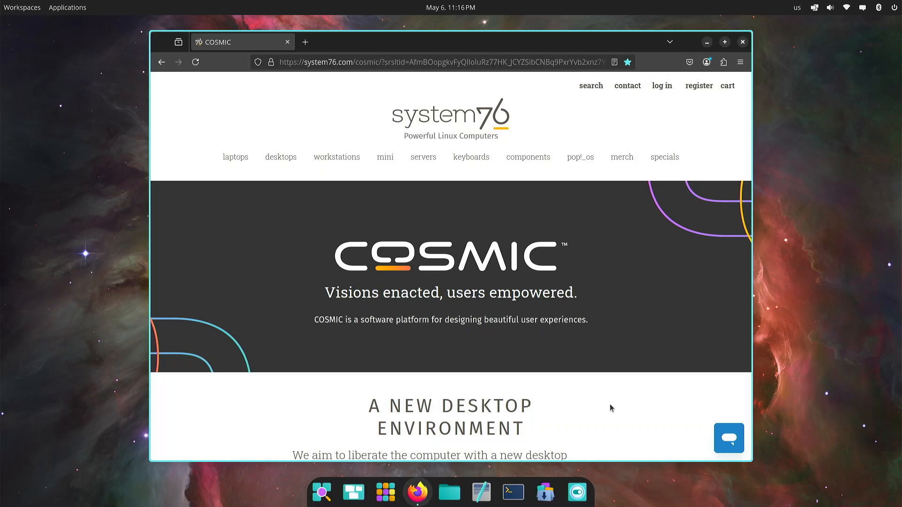
mouse_move(616, 403)
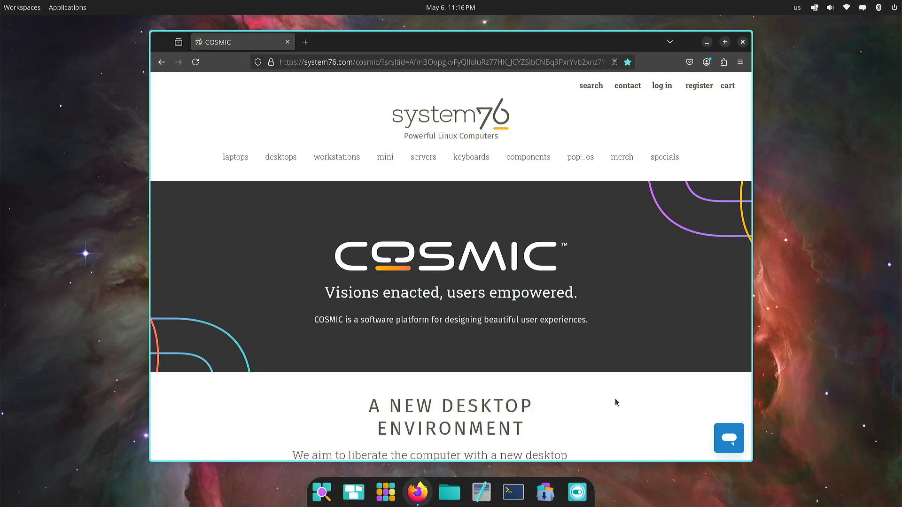
left_click(742, 41)
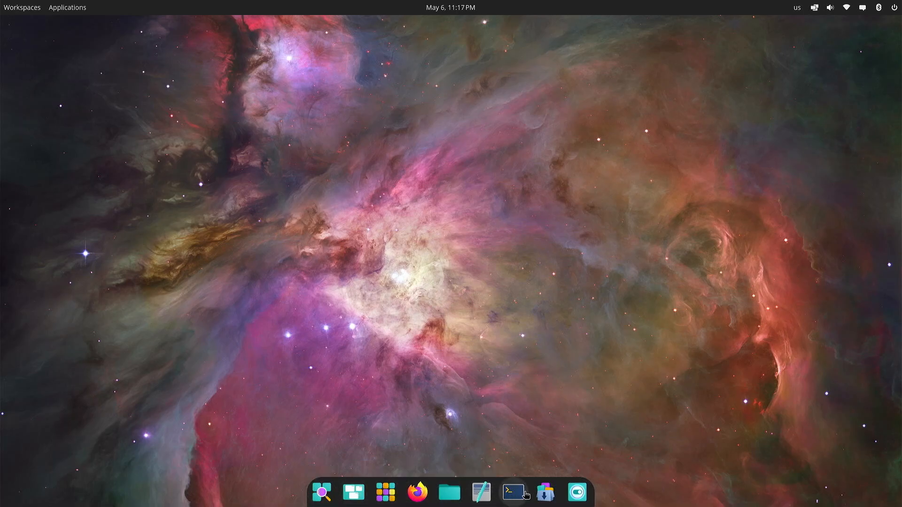
mouse_move(322, 493)
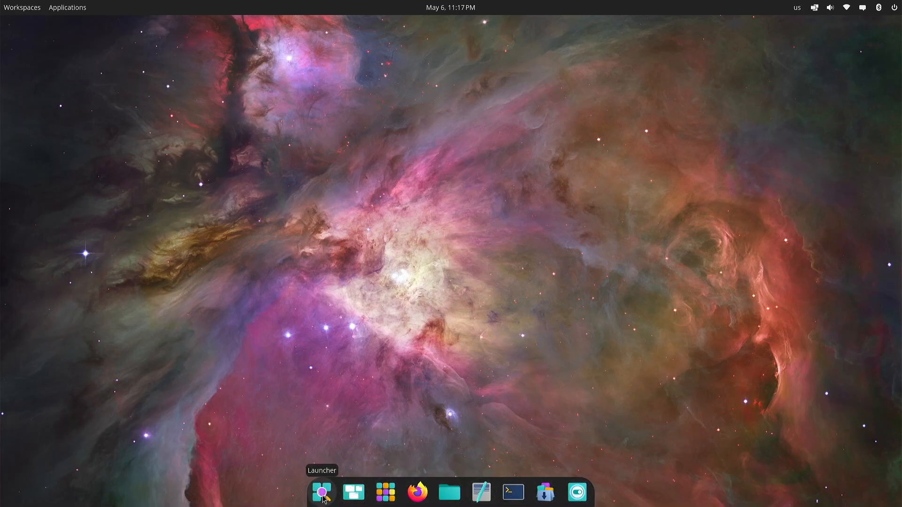
left_click(322, 492)
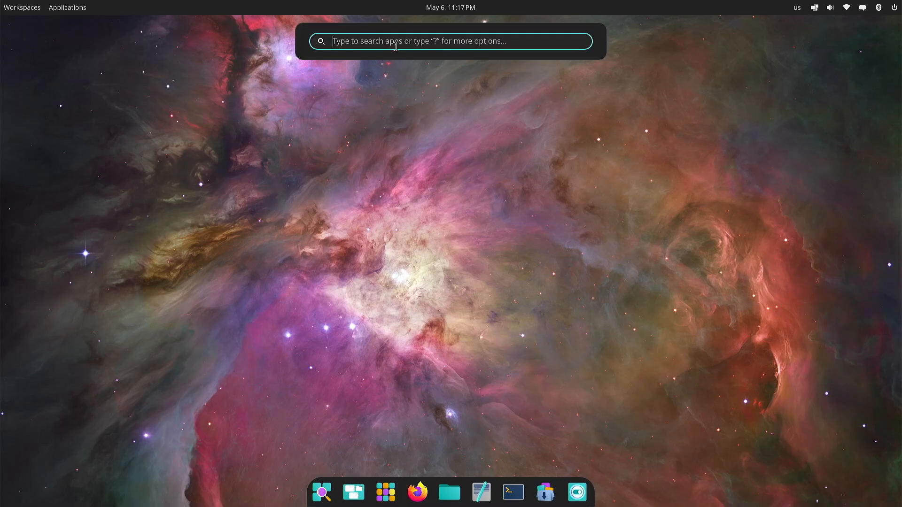
type("wrt")
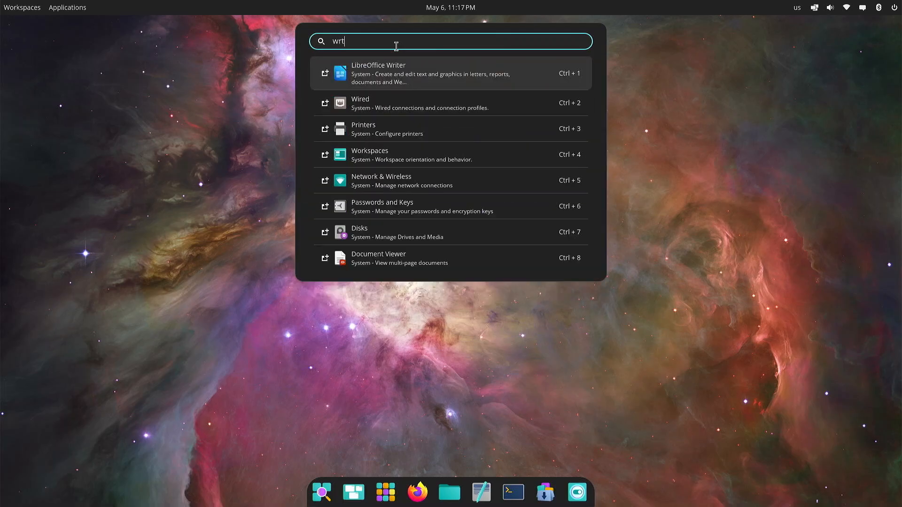
mouse_move(383, 79)
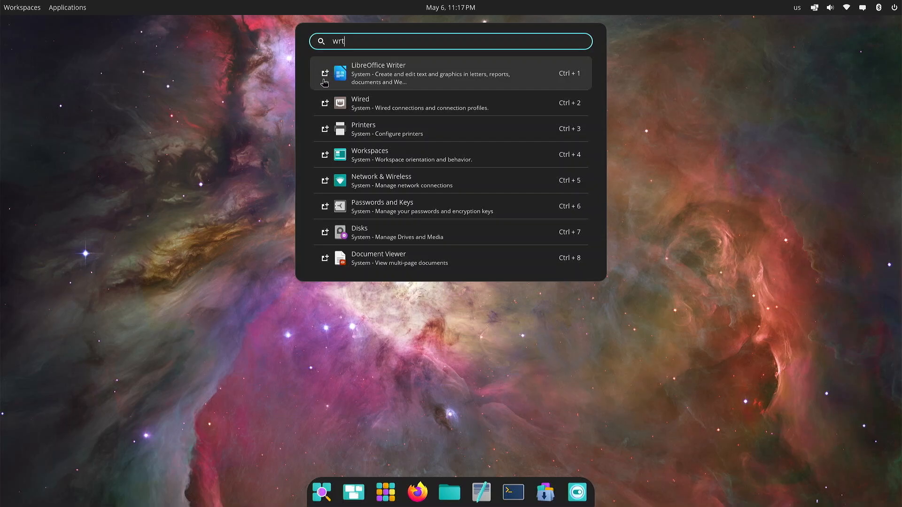
mouse_move(325, 80)
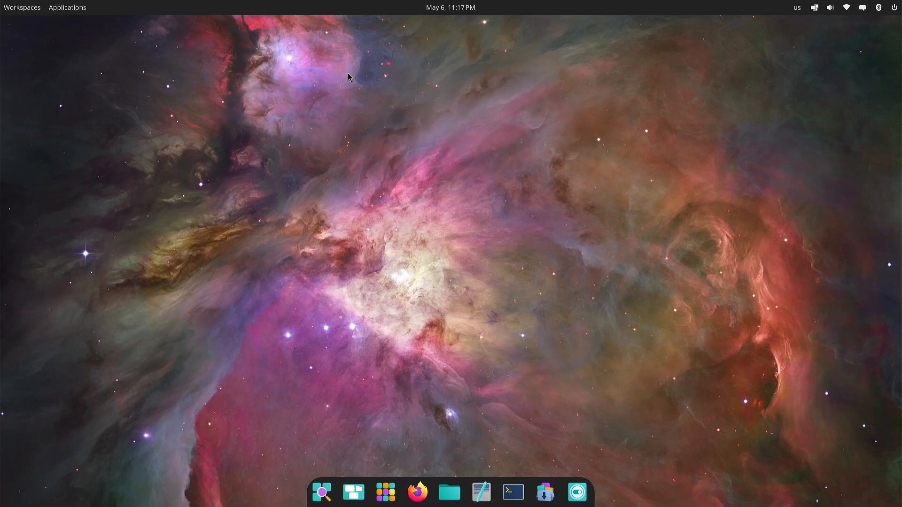
Focus the new Writer window, then reopen the launcher listing it
left_click(464, 492)
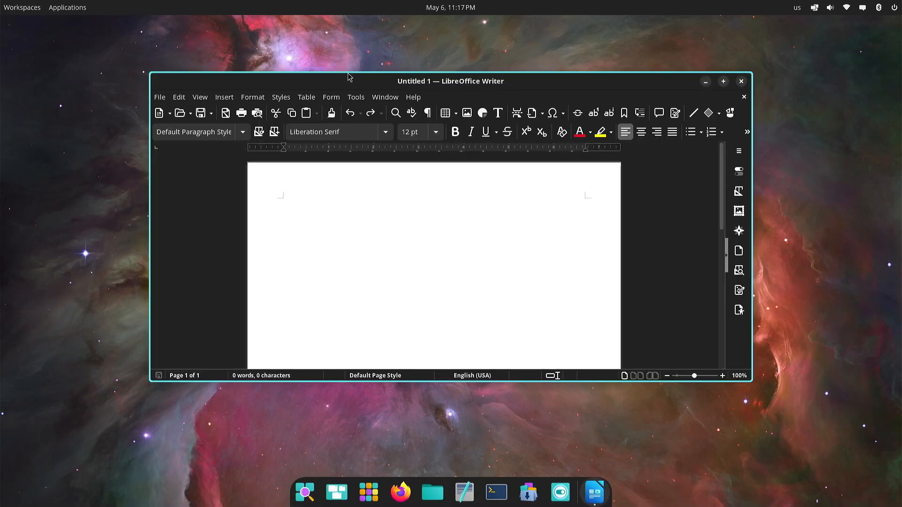
mouse_move(304, 492)
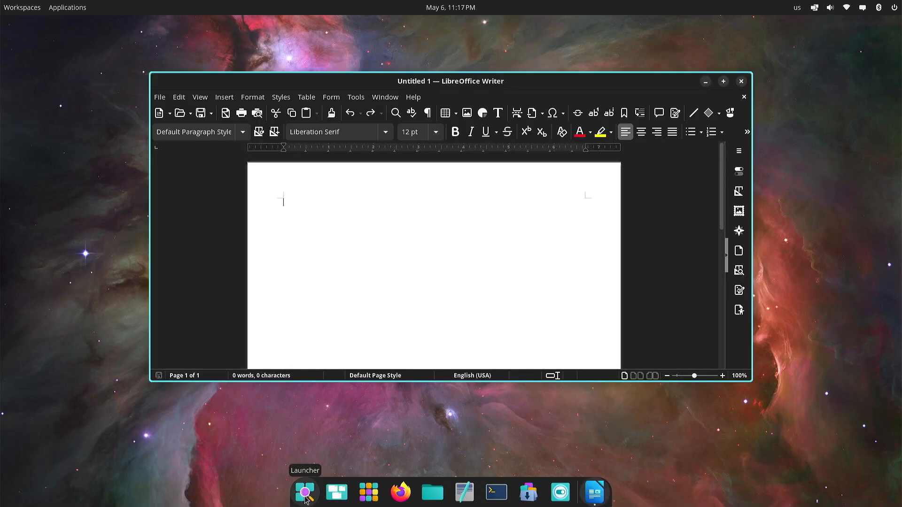
left_click(305, 492)
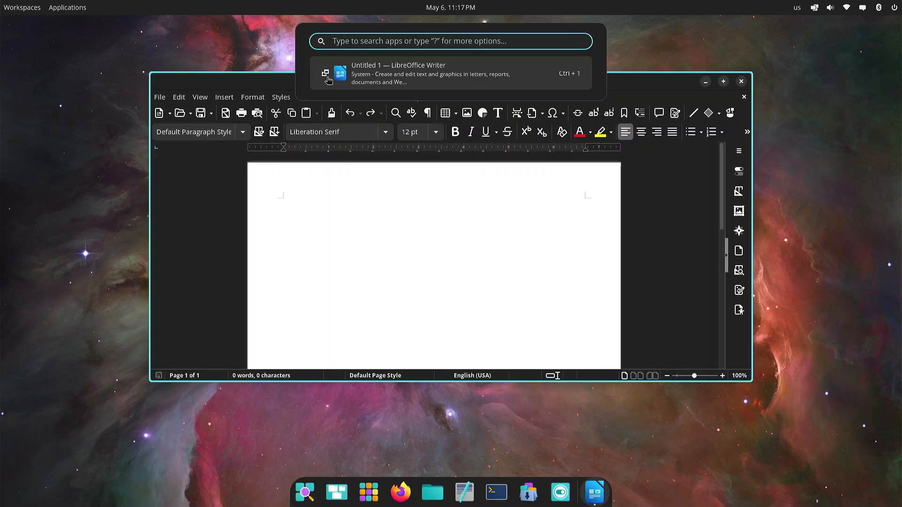
mouse_move(325, 78)
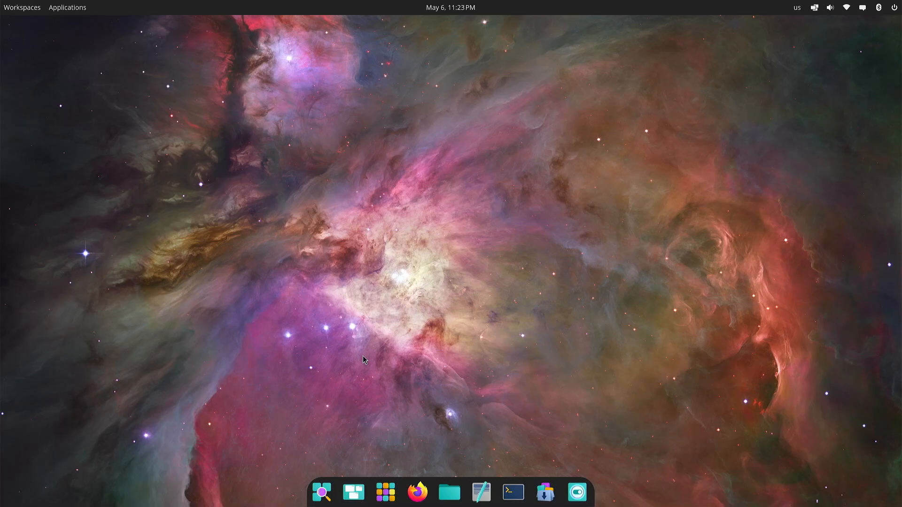
mouse_move(354, 493)
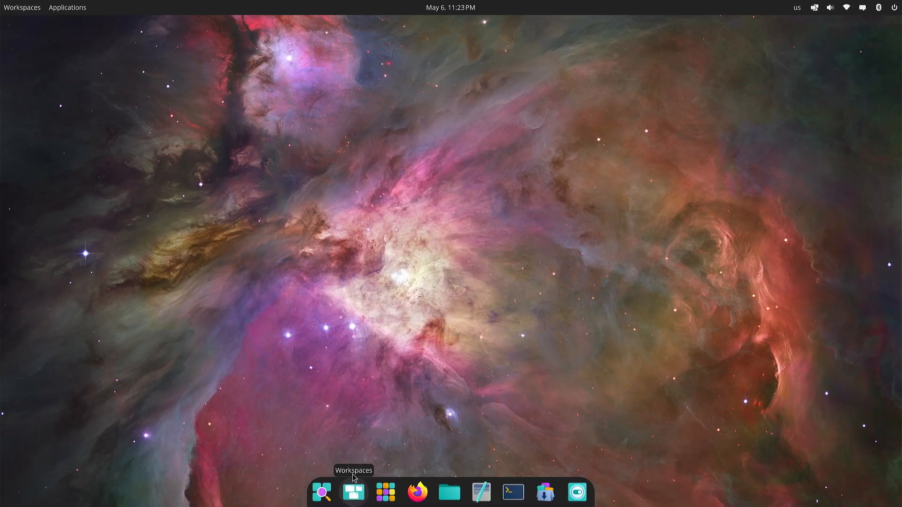
Open the workspaces overview, then launch Files on Home, a blank text editor and a terminal
left_click(353, 492)
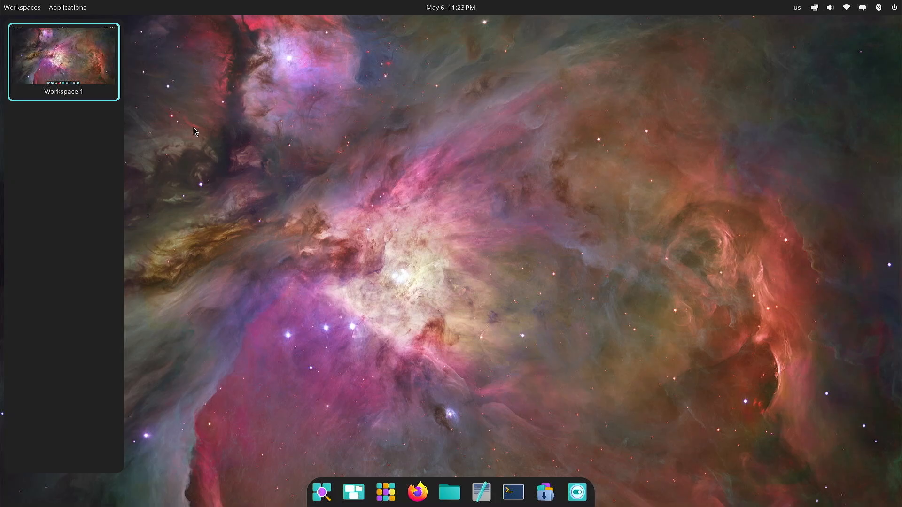
mouse_move(354, 366)
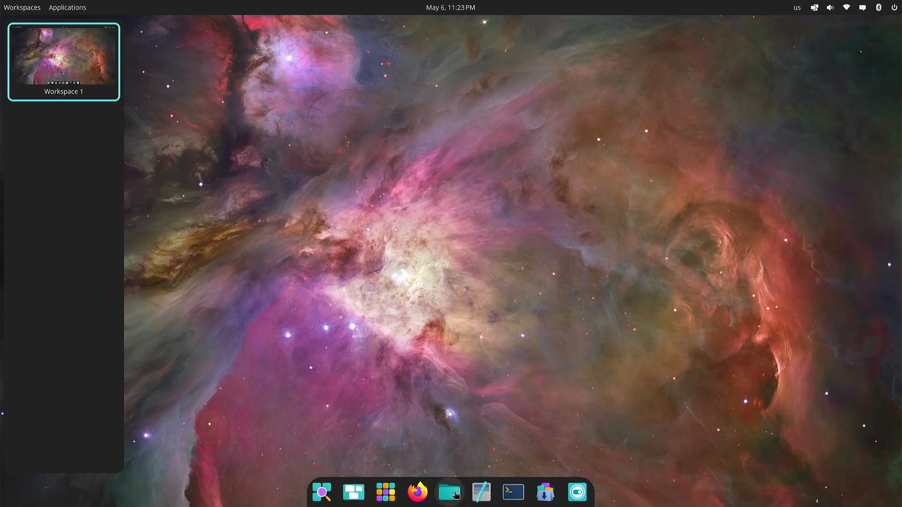
left_click(449, 491)
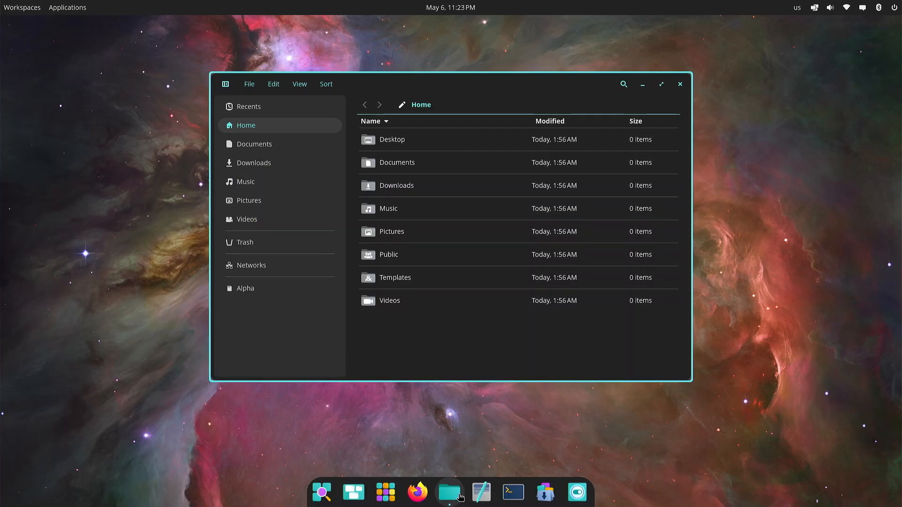
mouse_move(482, 493)
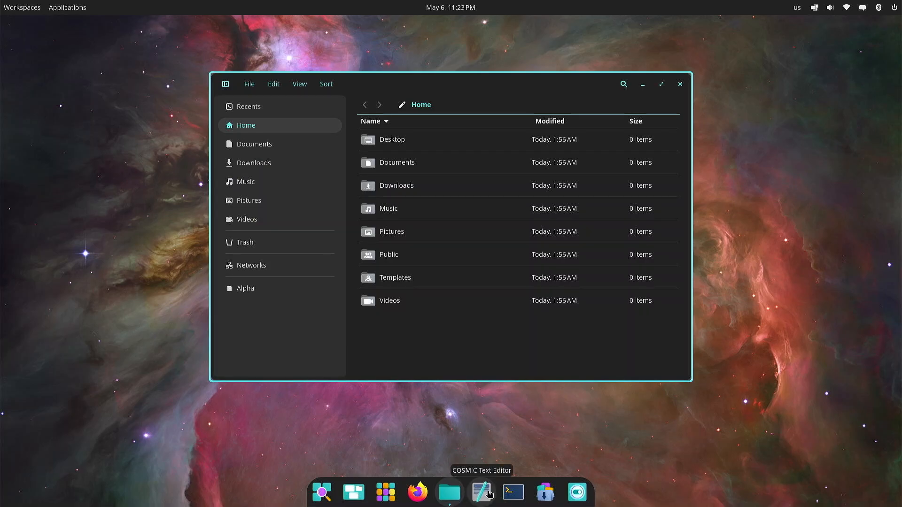
left_click(482, 492)
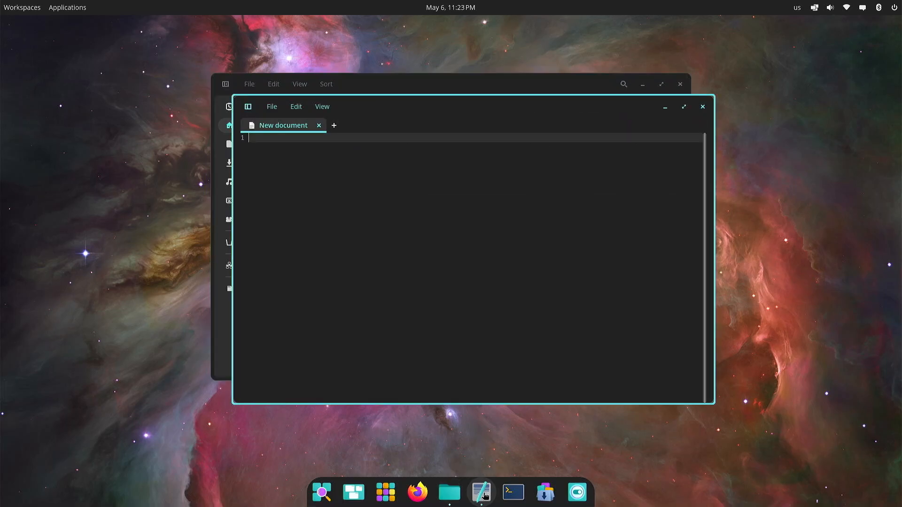
mouse_move(512, 492)
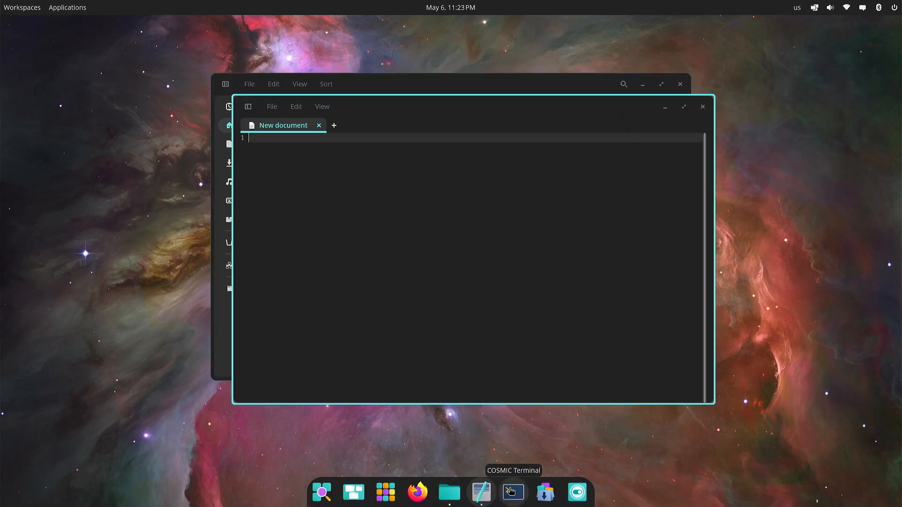
left_click(512, 493)
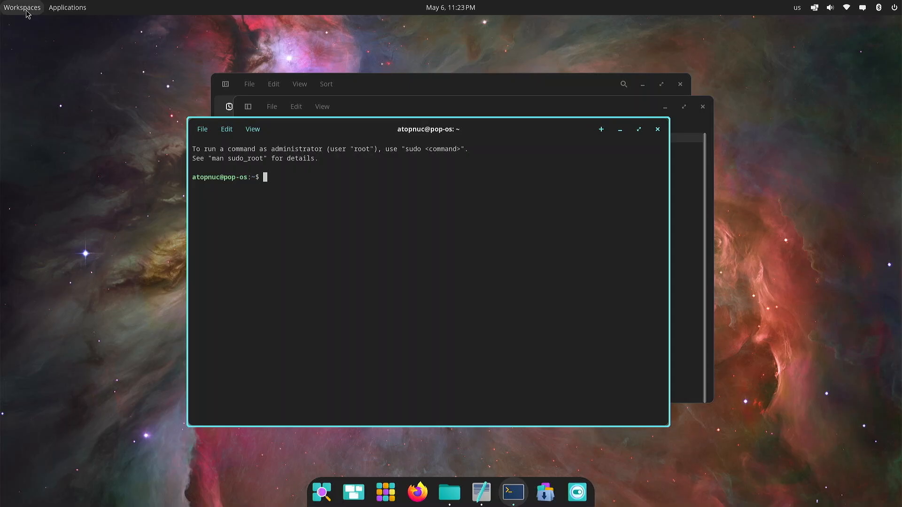
Browse the workspaces overview, switching between the terminal's and the Files window's workspaces
left_click(22, 7)
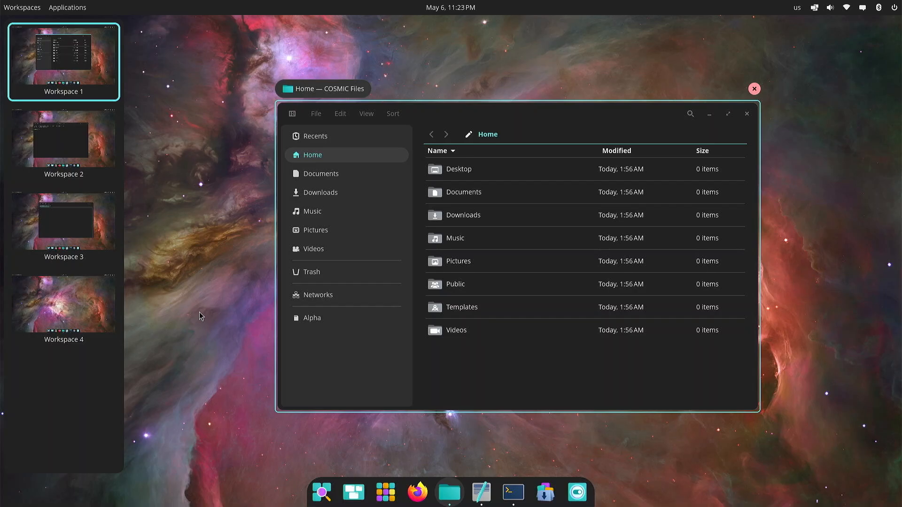
left_click(64, 144)
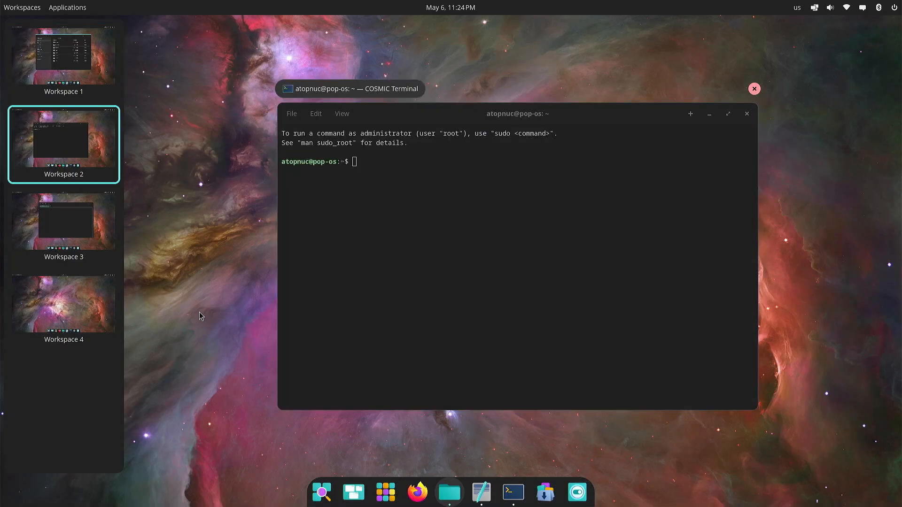
left_click(63, 304)
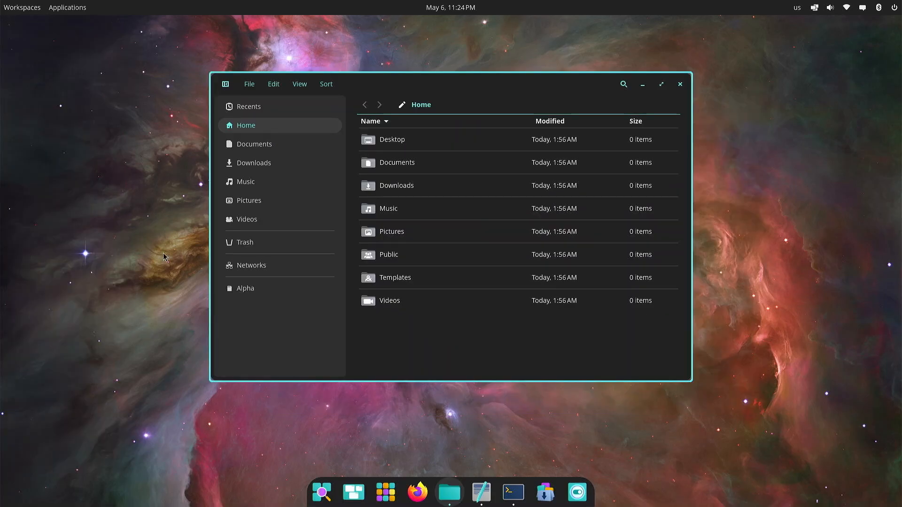
mouse_move(84, 210)
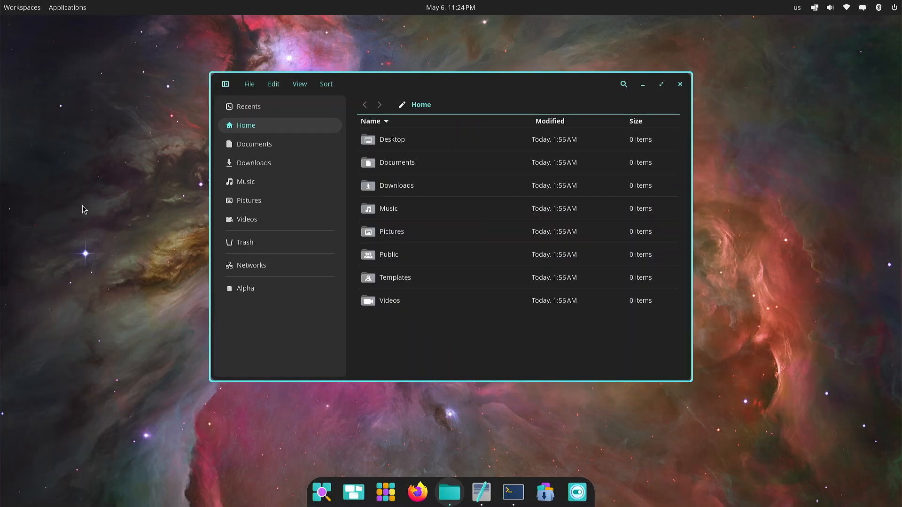
left_click(512, 491)
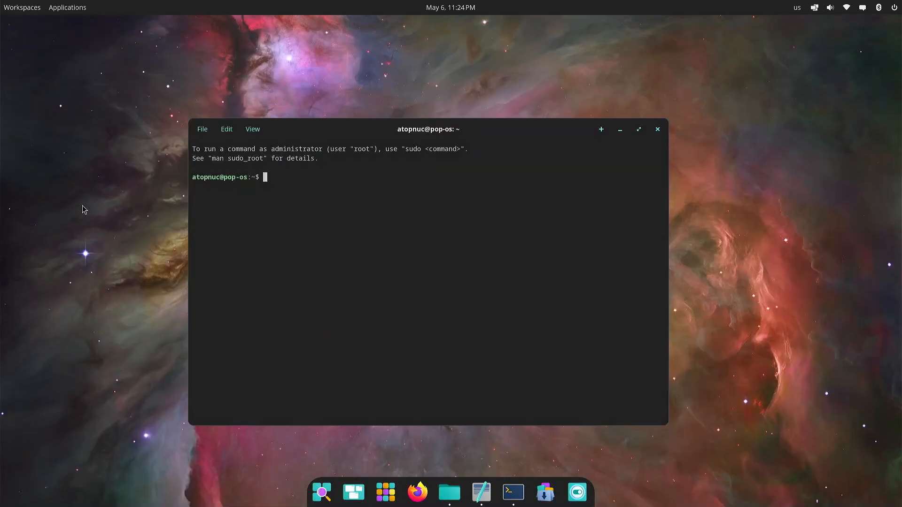
left_click(450, 492)
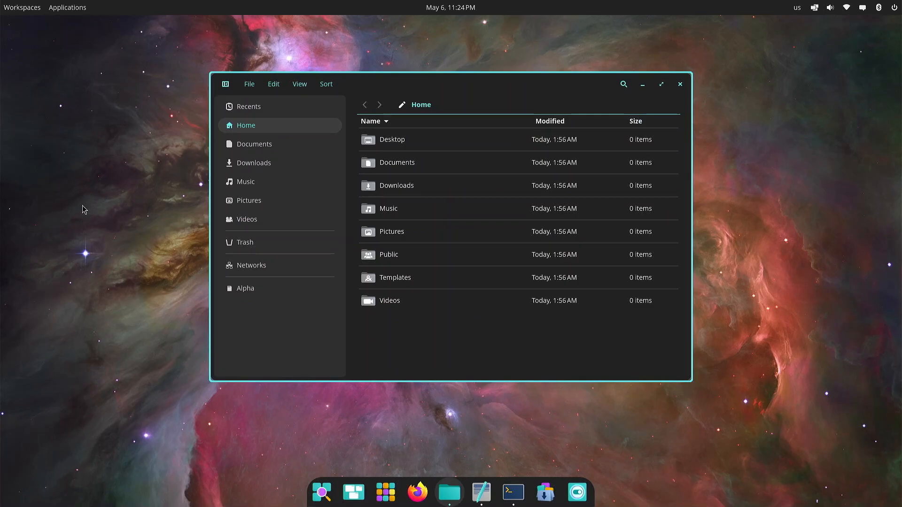
mouse_move(88, 213)
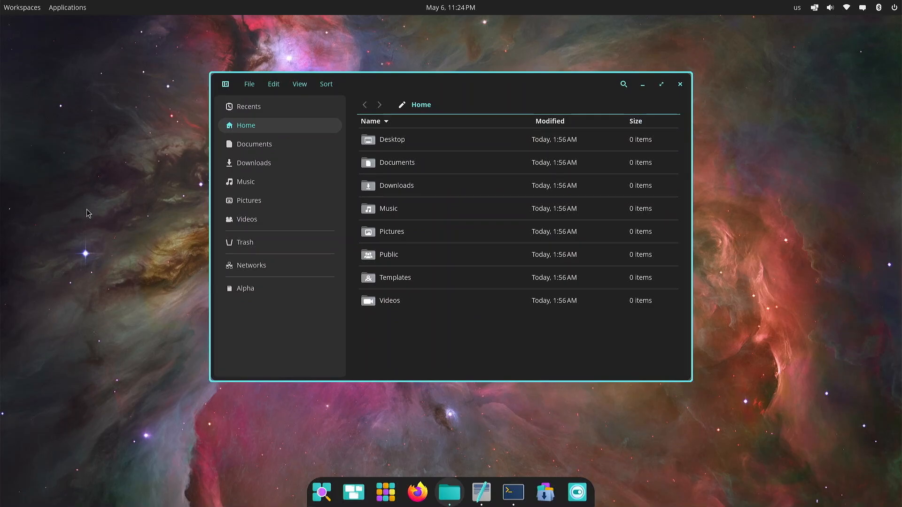
mouse_move(572, 471)
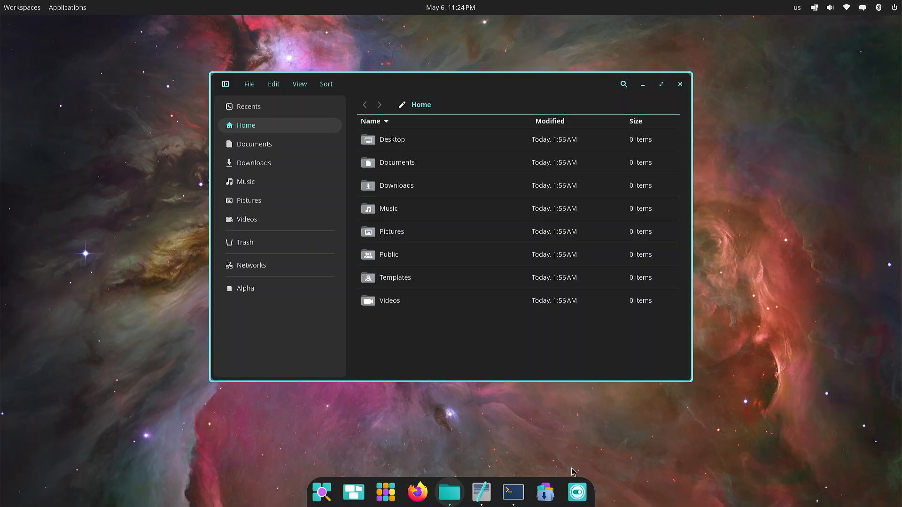
left_click(22, 7)
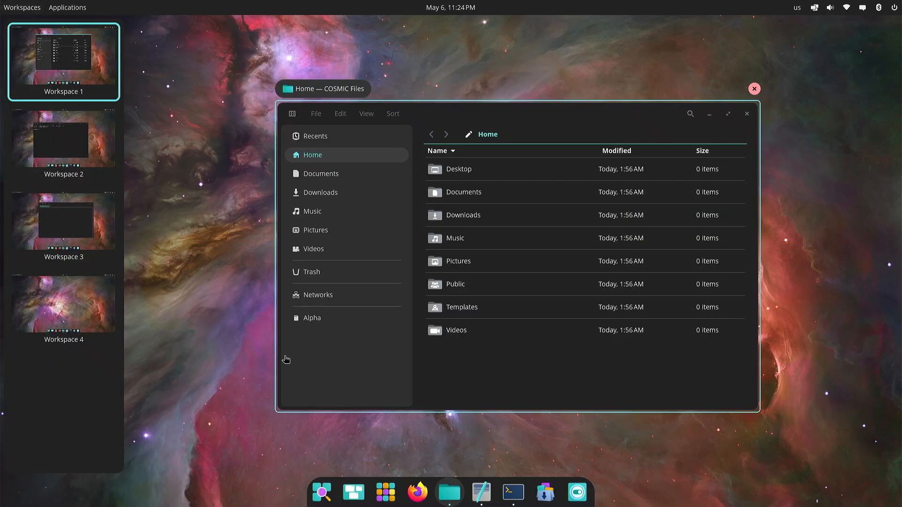
mouse_move(577, 492)
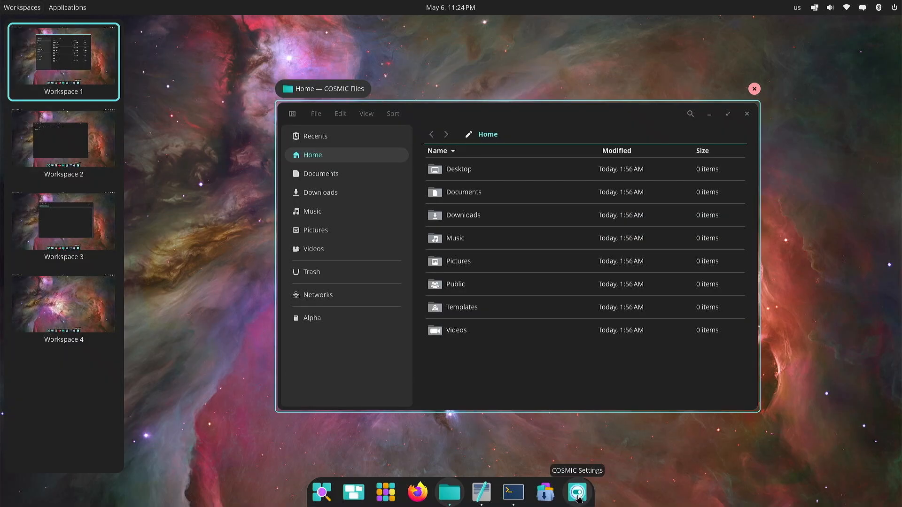
Open Desktop settings in COSMIC Settings and view the vertical workspace overview
left_click(576, 492)
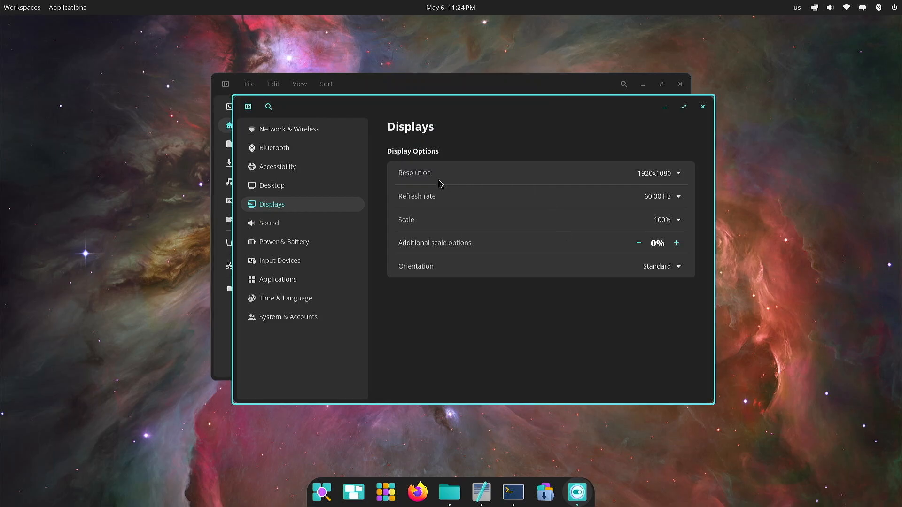
left_click(272, 185)
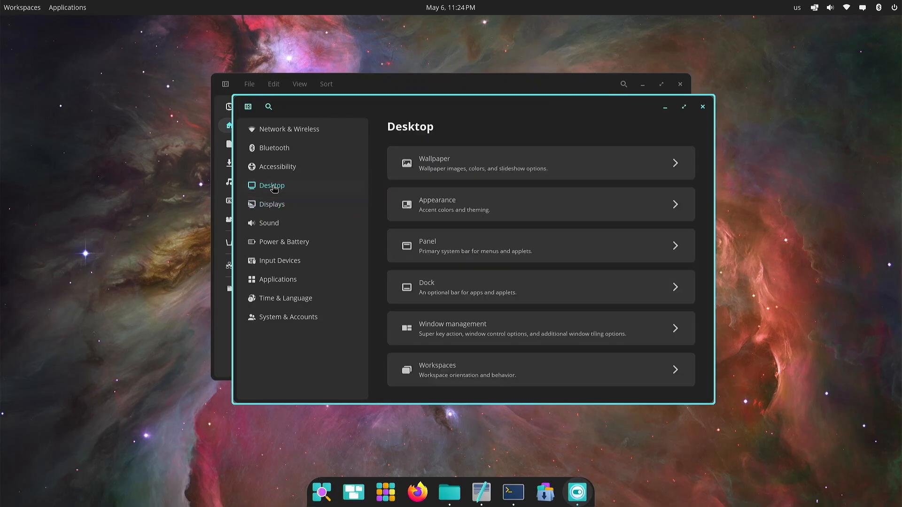
mouse_move(351, 184)
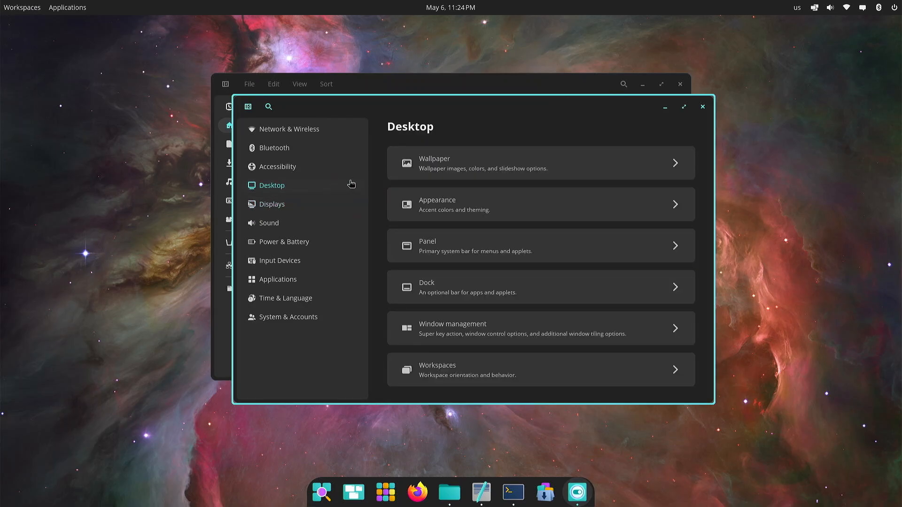
mouse_move(663, 376)
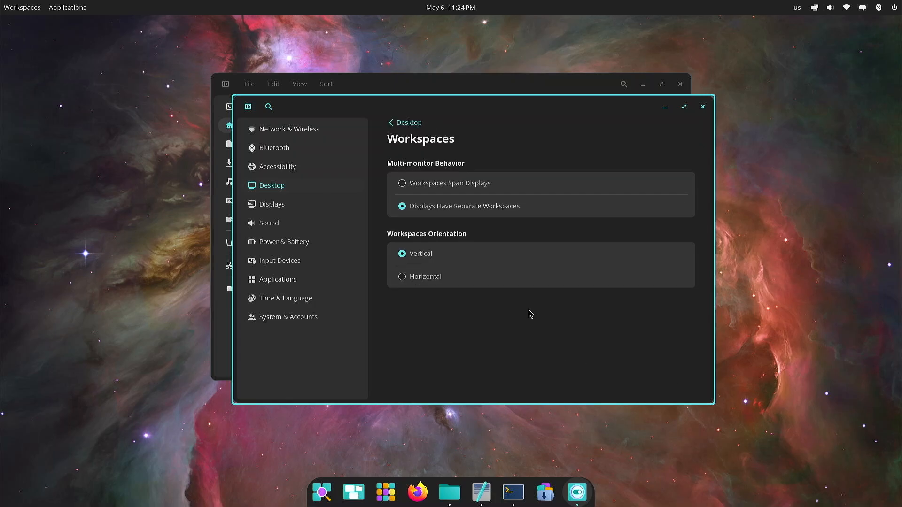
mouse_move(435, 246)
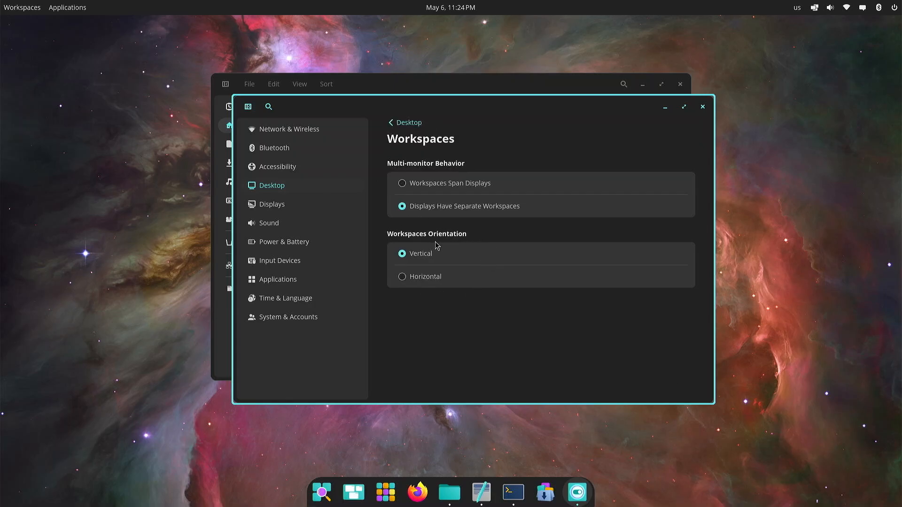
left_click(22, 7)
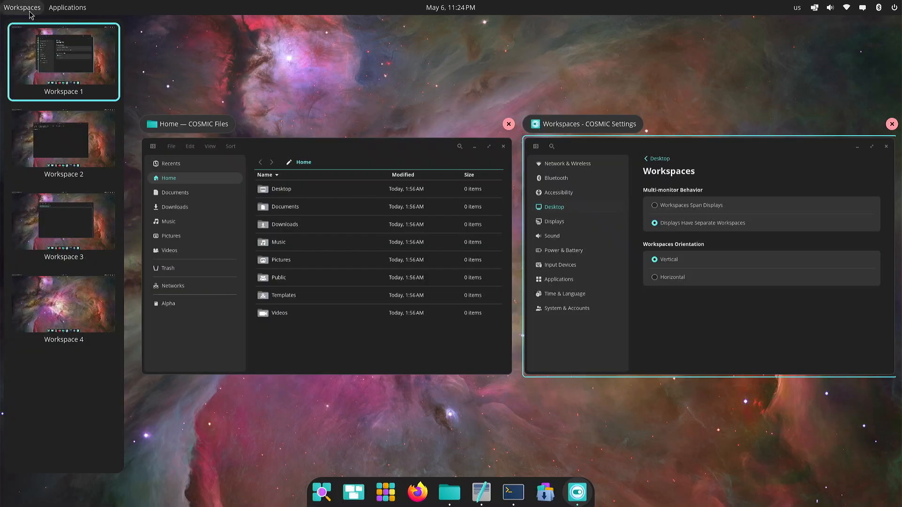
mouse_move(51, 44)
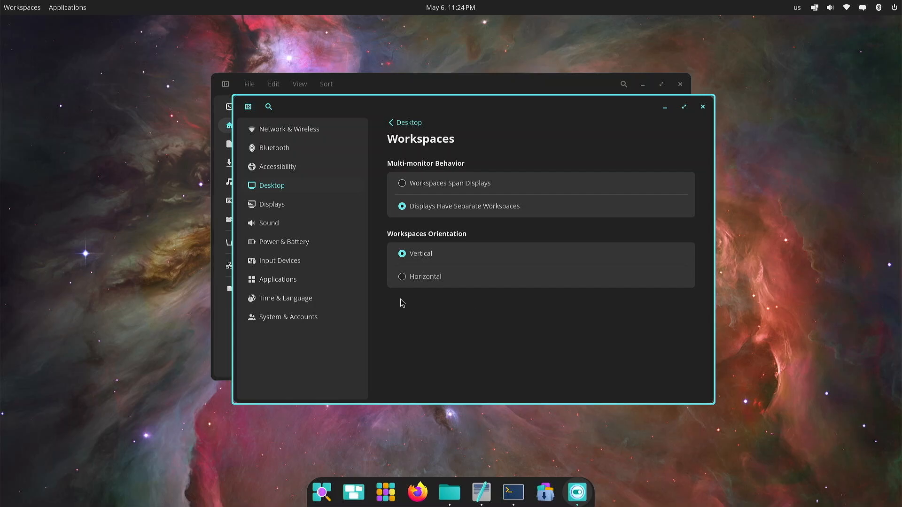
Set workspaces to Horizontal, check the overview, then restore Vertical orientation
left_click(402, 277)
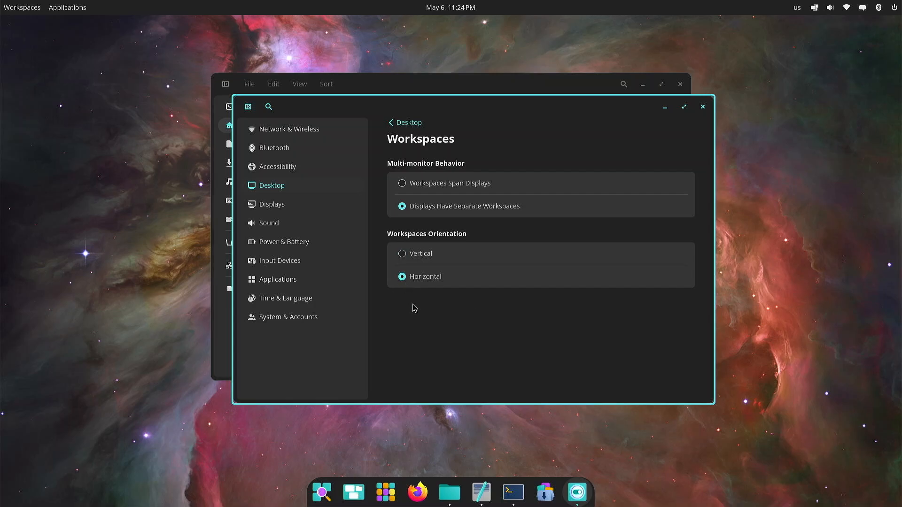
left_click(22, 7)
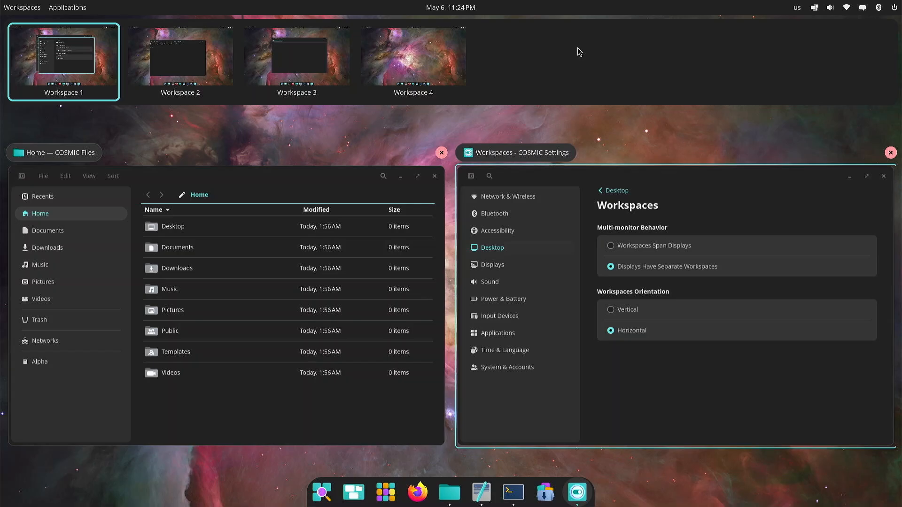
left_click(297, 61)
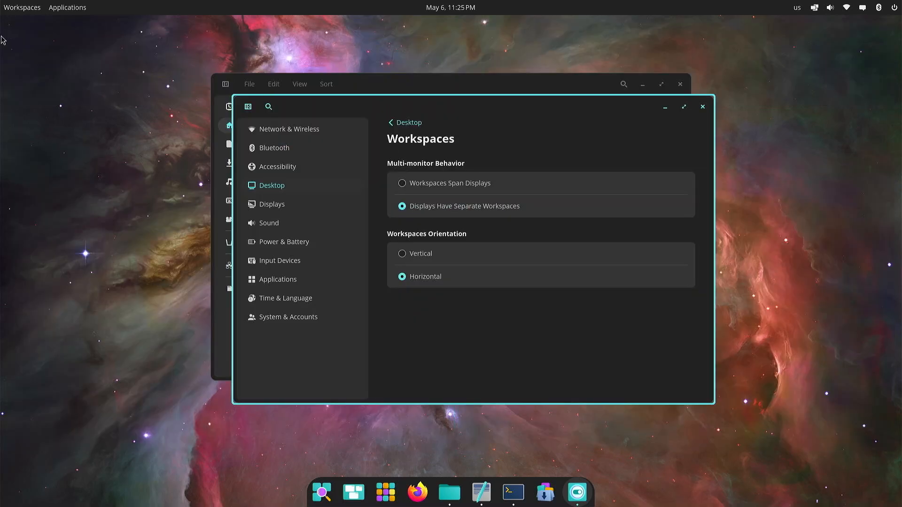
mouse_move(116, 103)
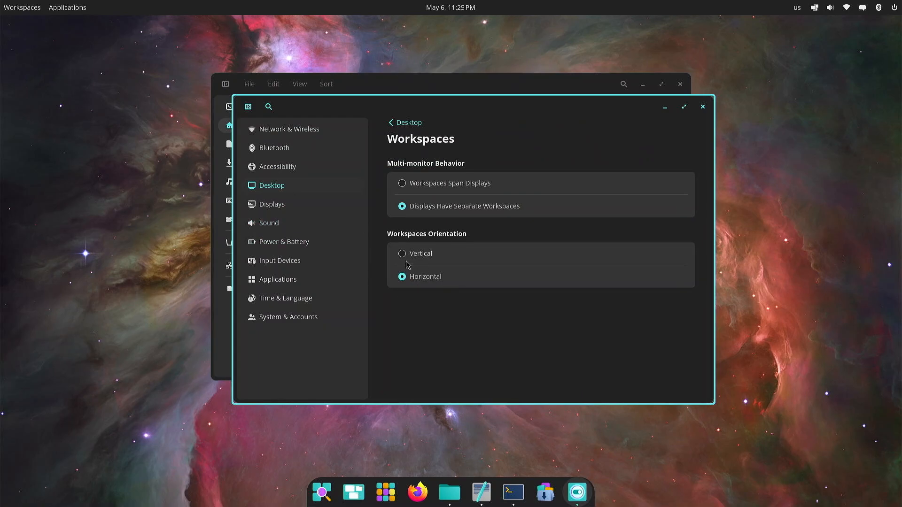
left_click(401, 253)
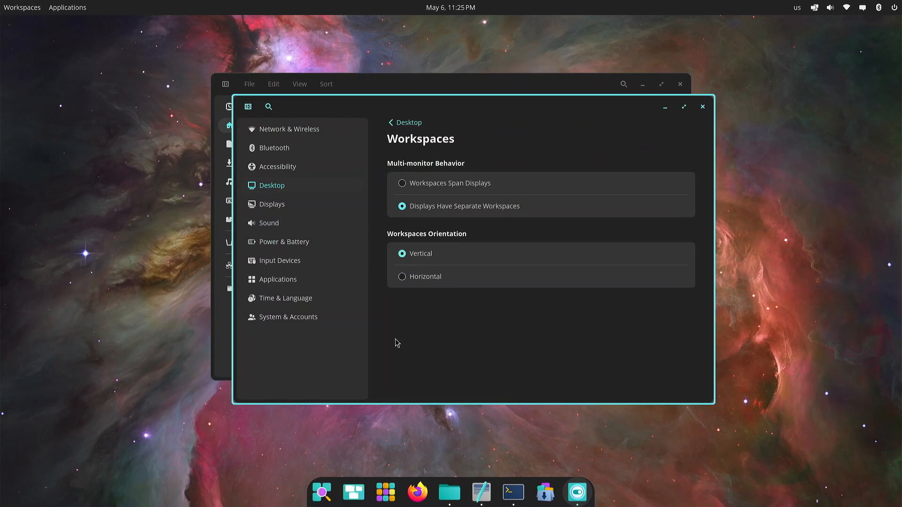
left_click(22, 7)
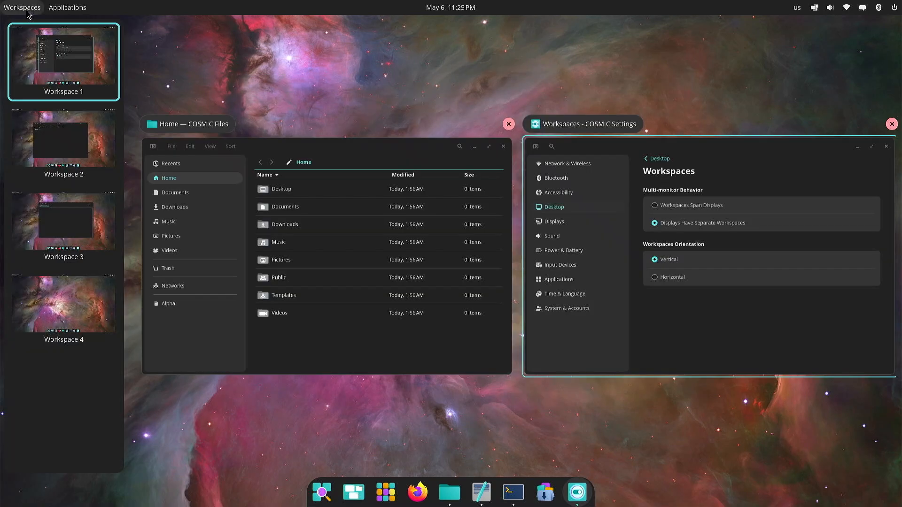
mouse_move(331, 89)
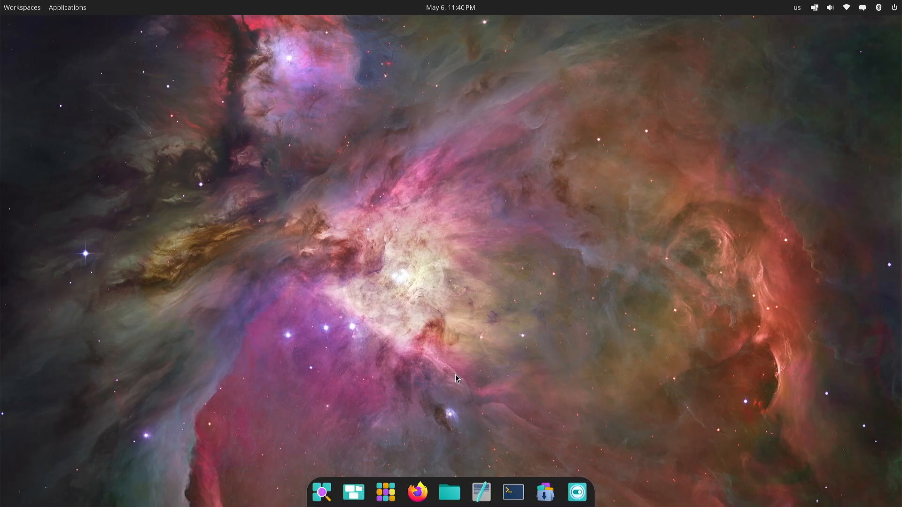
Open and dismiss the launcher, then open and close a terminal
left_click(322, 492)
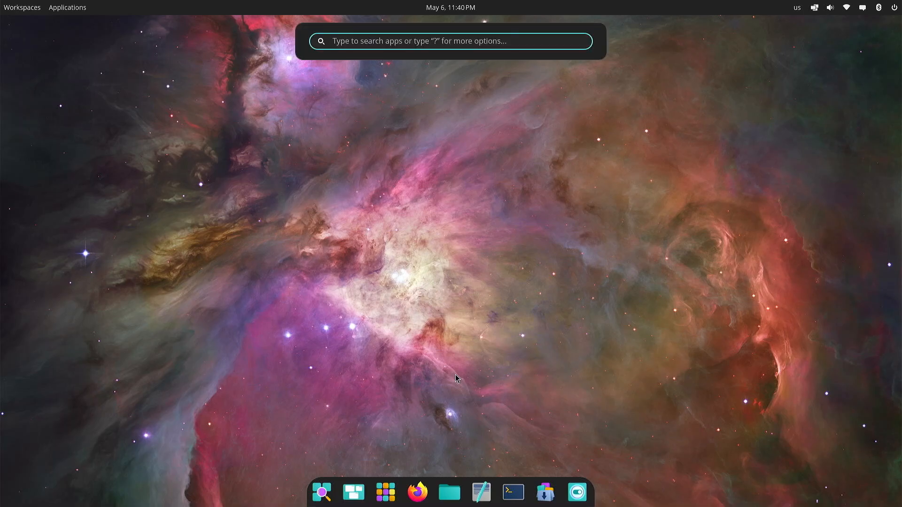
key("Escape")
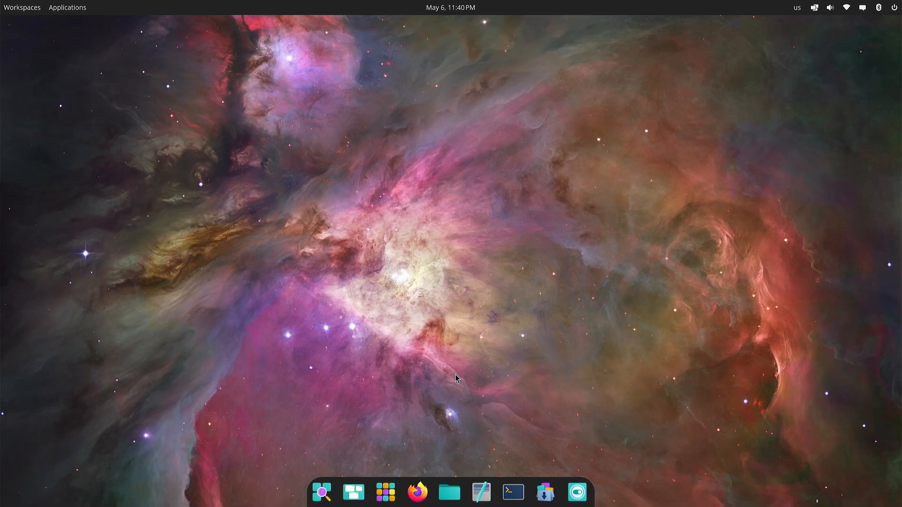
left_click(512, 492)
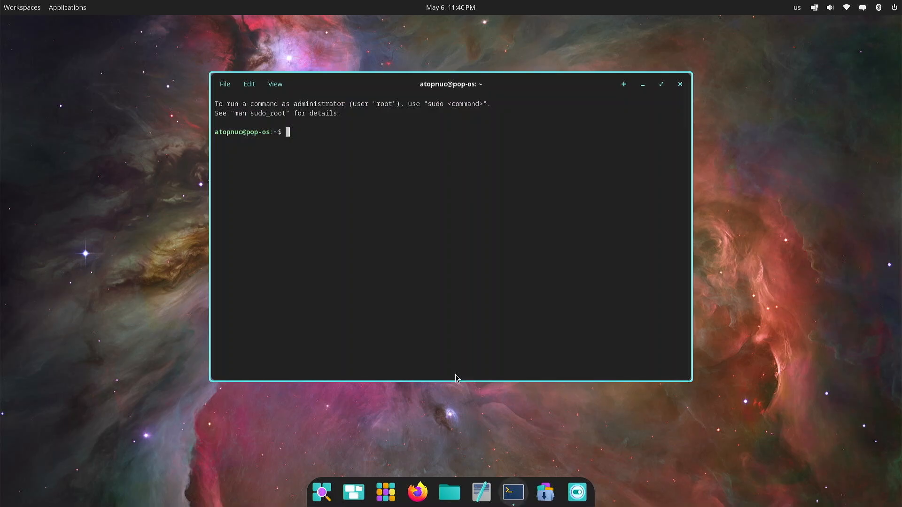
left_click(679, 84)
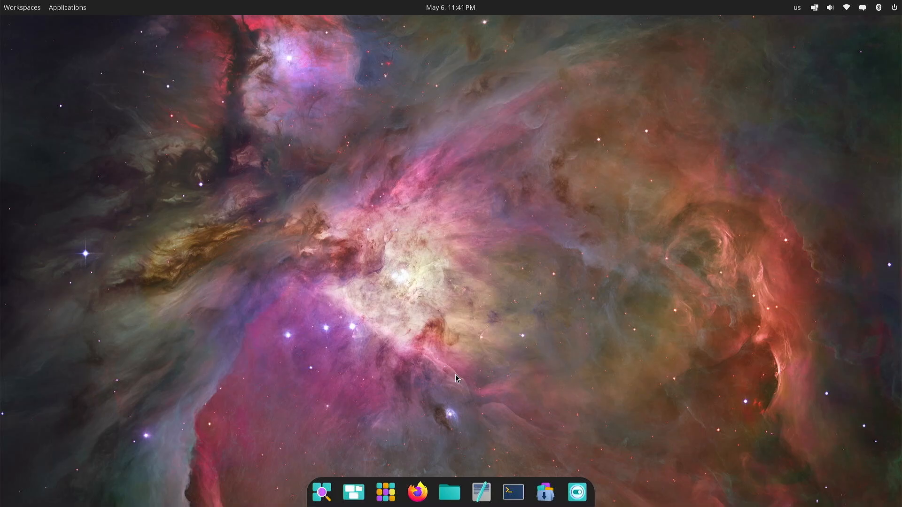
Launch Firefox maximized, then lock the screen
left_click(417, 492)
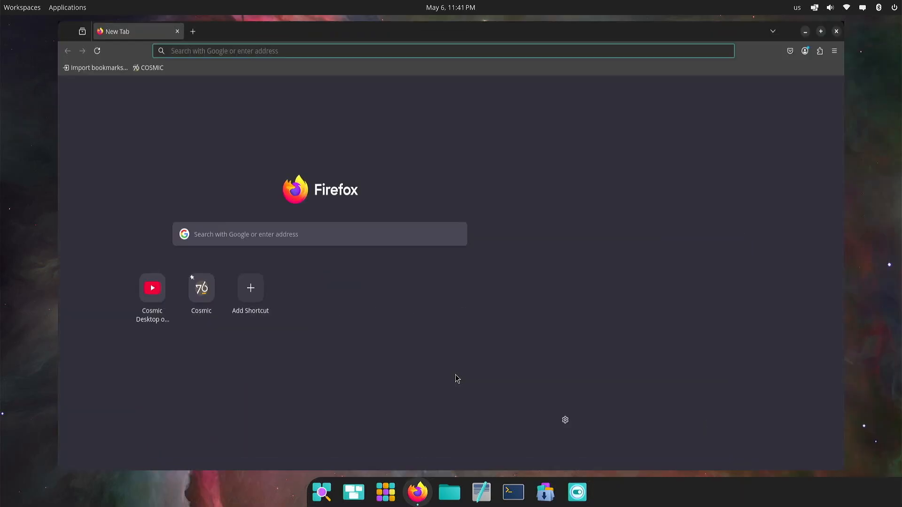
left_click(820, 31)
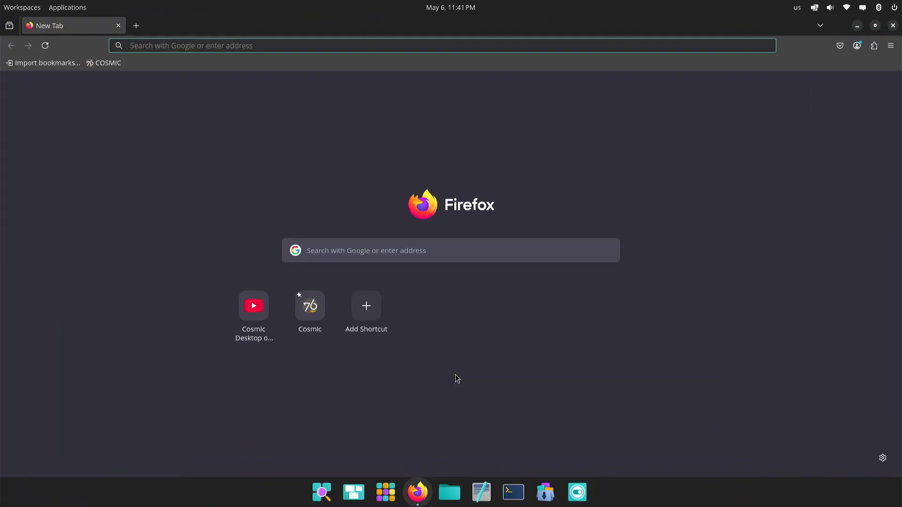
left_click(874, 25)
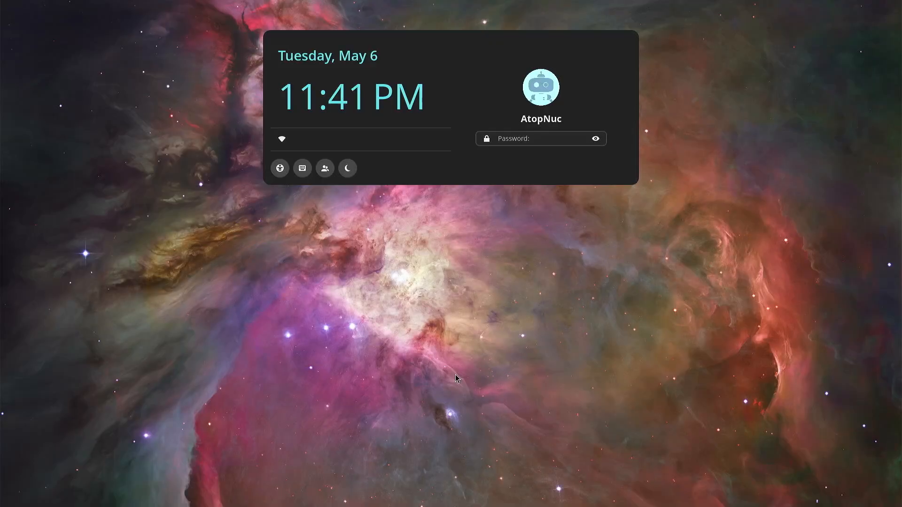
Sign back in from the lock screen to the empty desktop
left_click(540, 138)
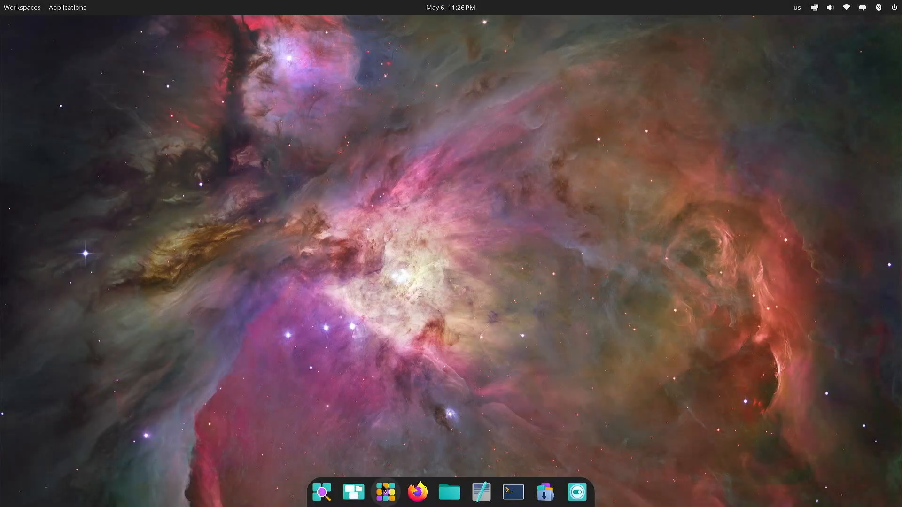
Open the App Library and browse its Office, System and Utilities groups
left_click(384, 492)
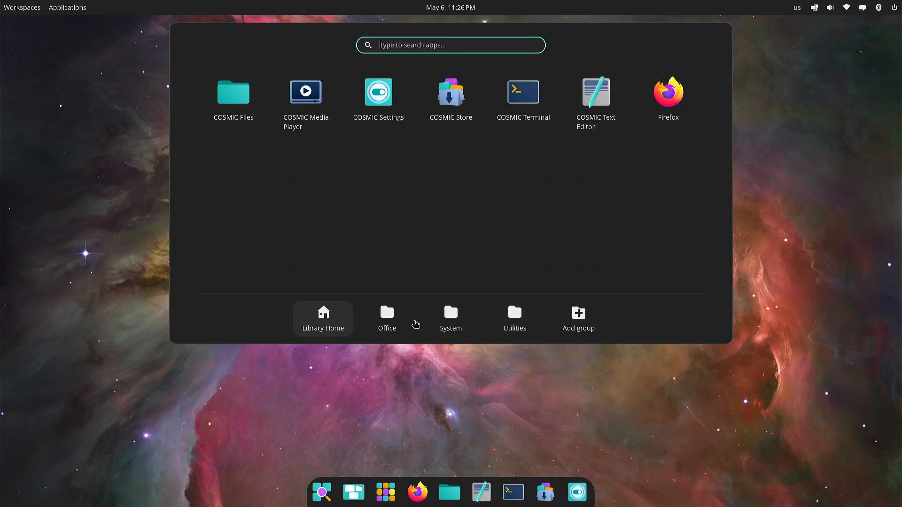
mouse_move(442, 321)
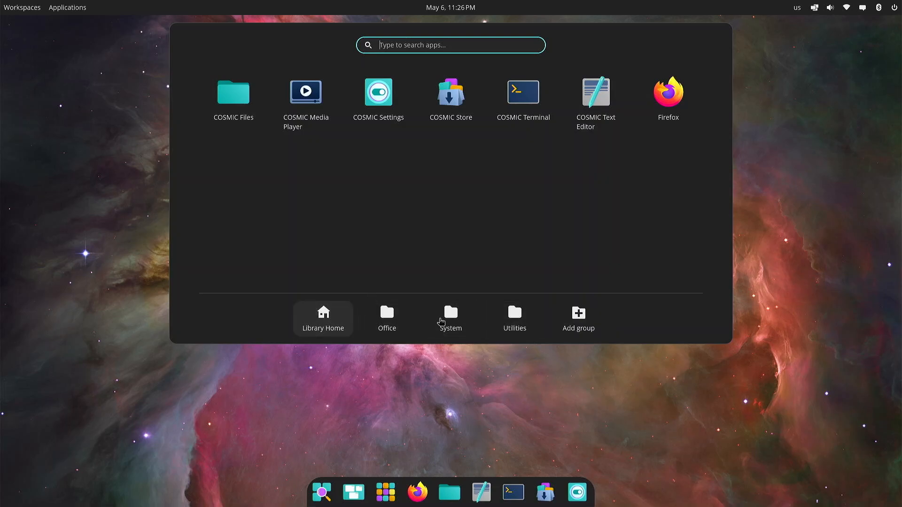
mouse_move(266, 190)
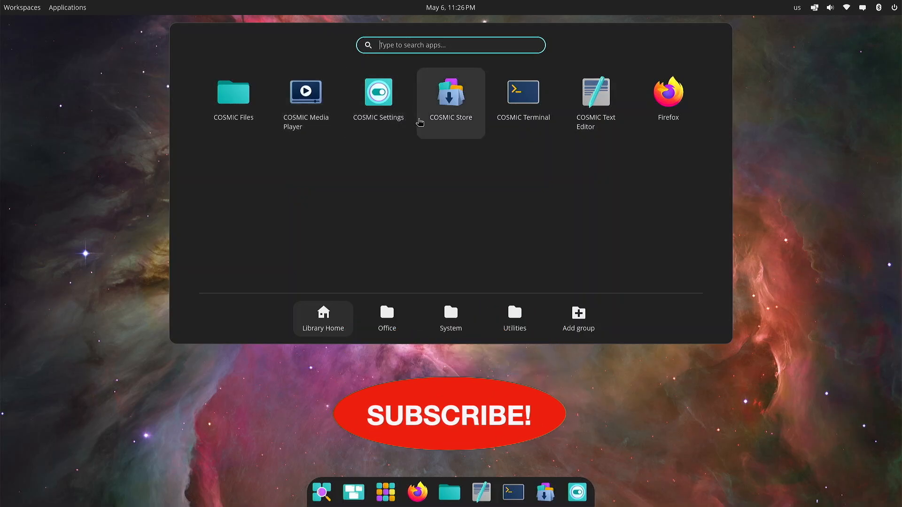
mouse_move(523, 103)
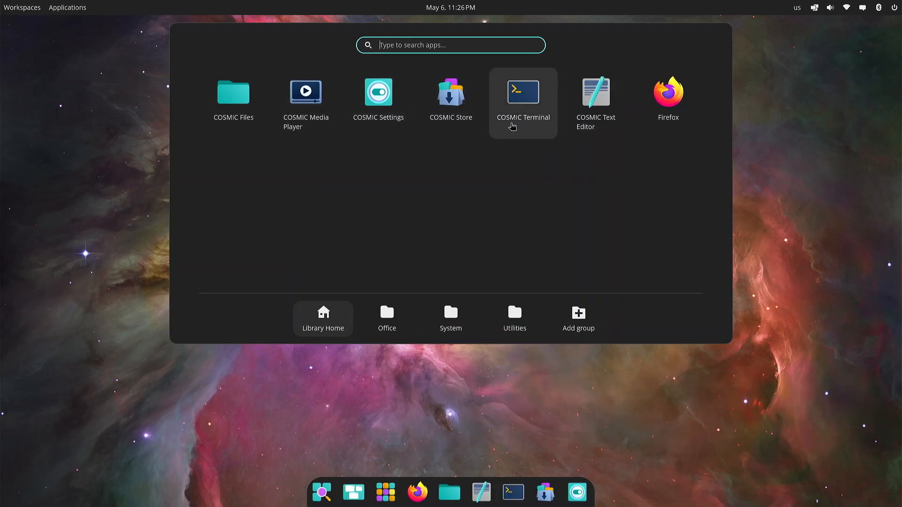
mouse_move(595, 103)
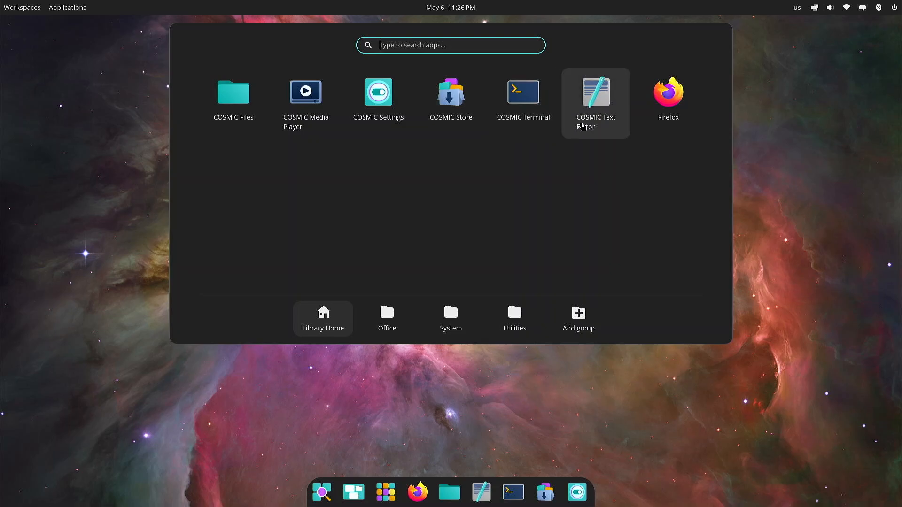
mouse_move(667, 102)
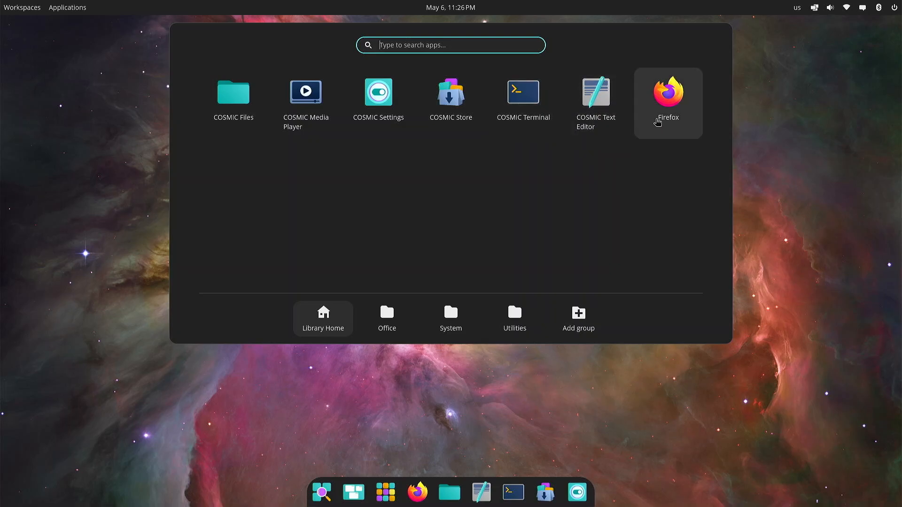
mouse_move(363, 269)
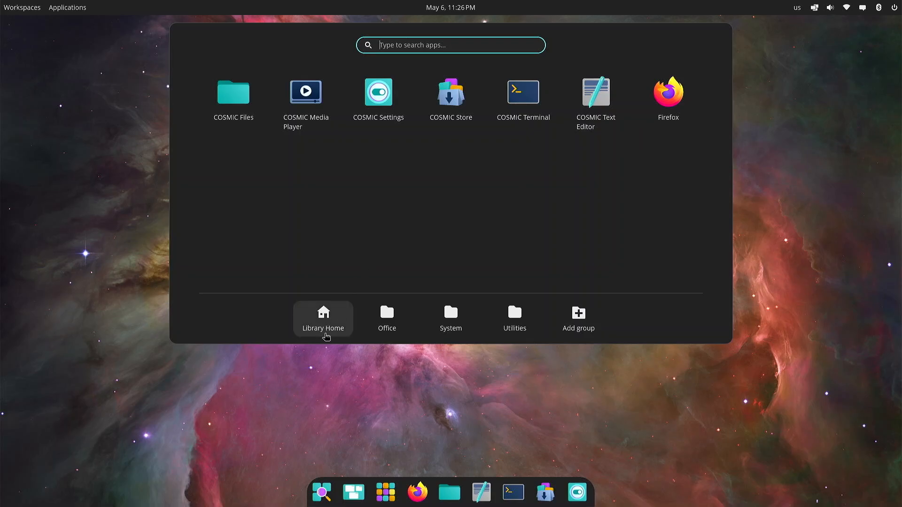
left_click(387, 318)
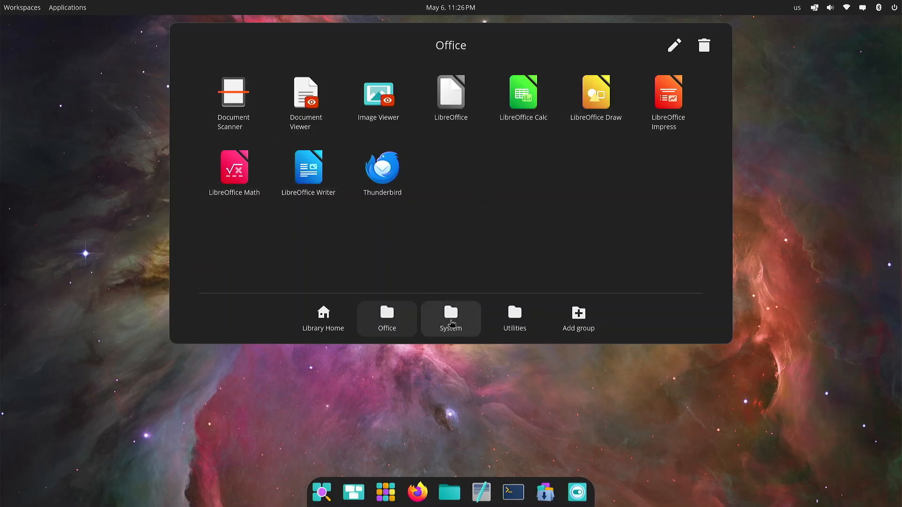
left_click(451, 319)
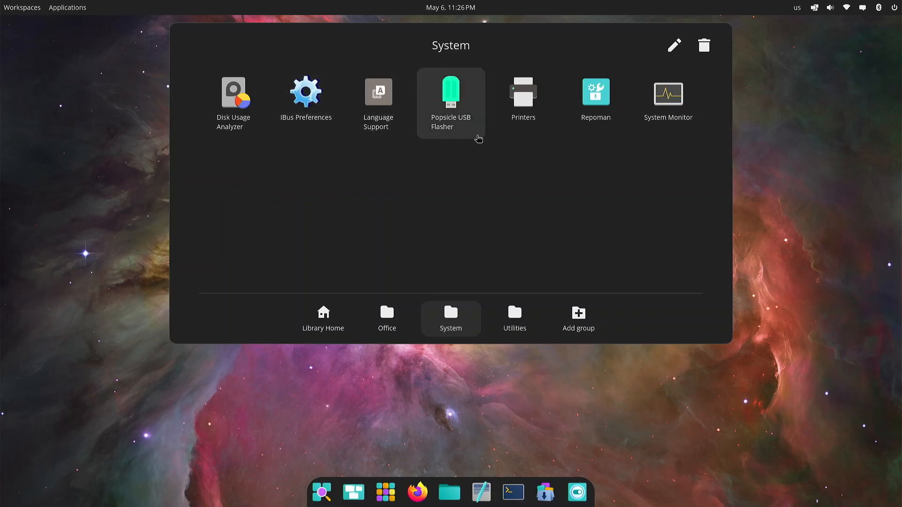
left_click(513, 318)
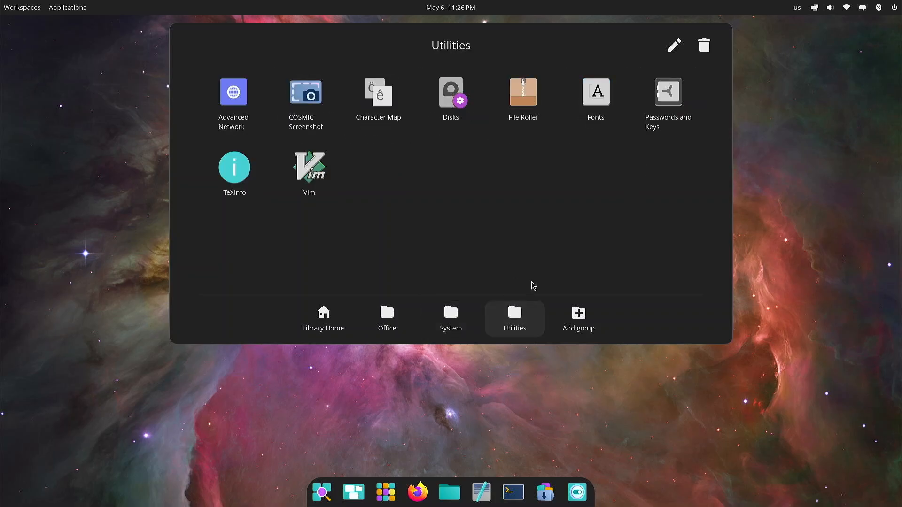
mouse_move(498, 210)
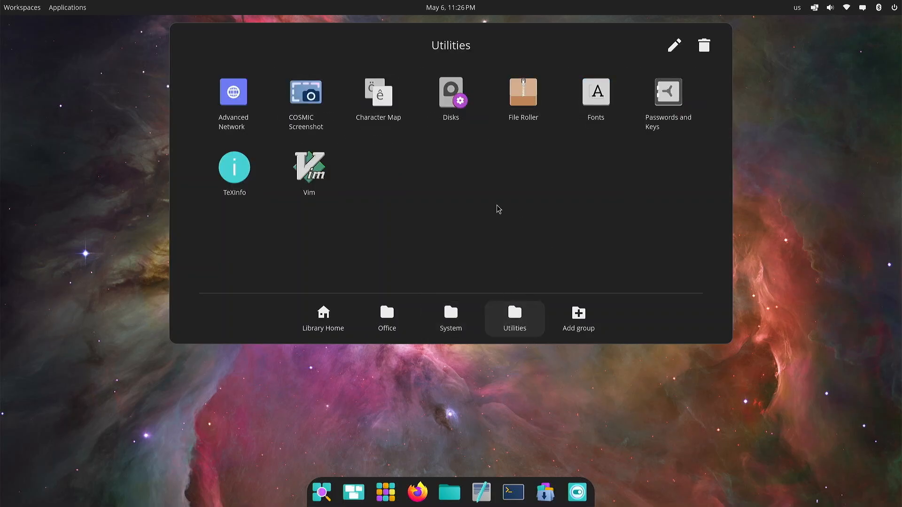
mouse_move(535, 217)
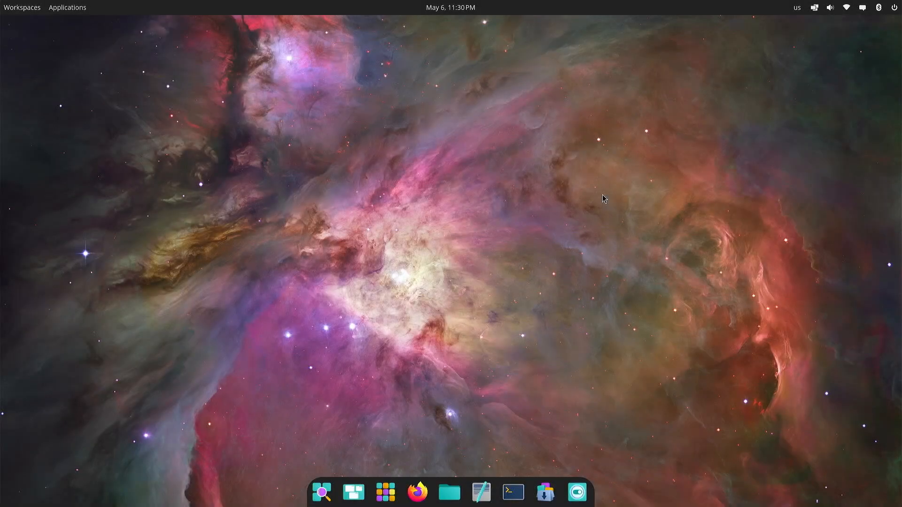
mouse_move(613, 194)
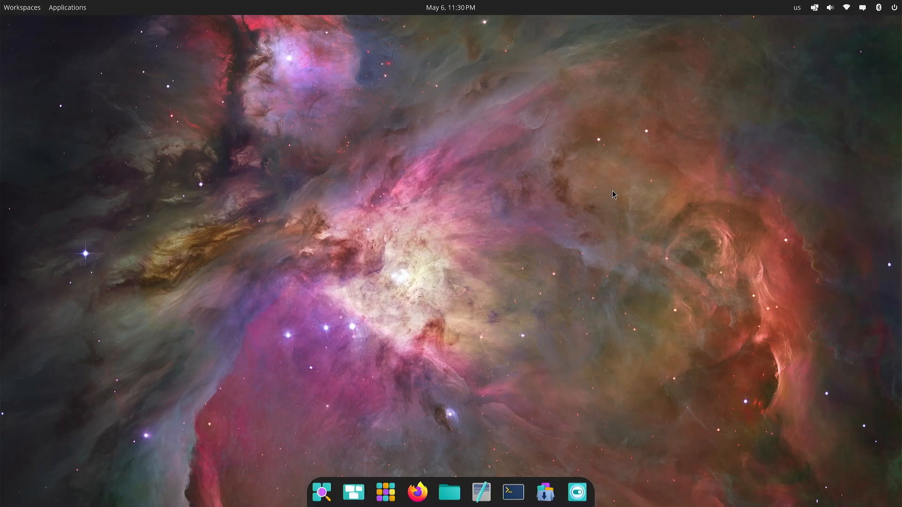
mouse_move(577, 493)
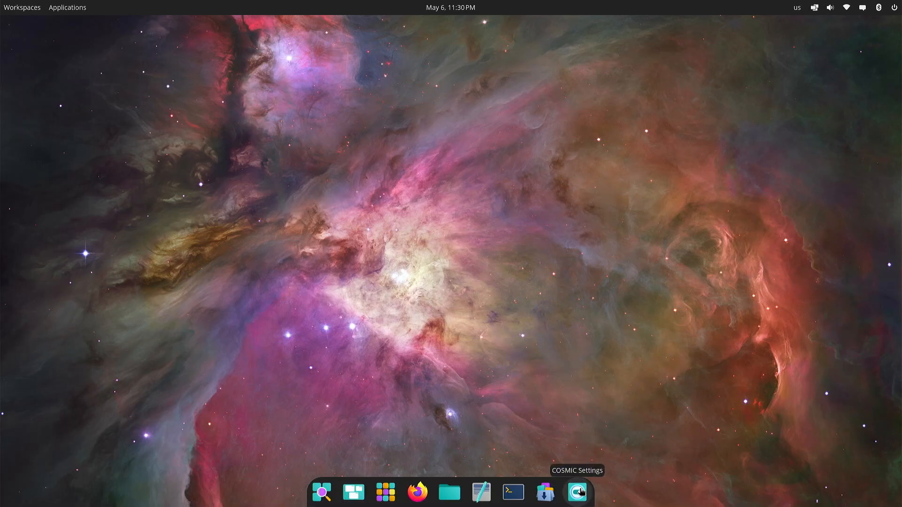
Turn on high contrast and the greyscale colour filter in Accessibility, then off
left_click(576, 493)
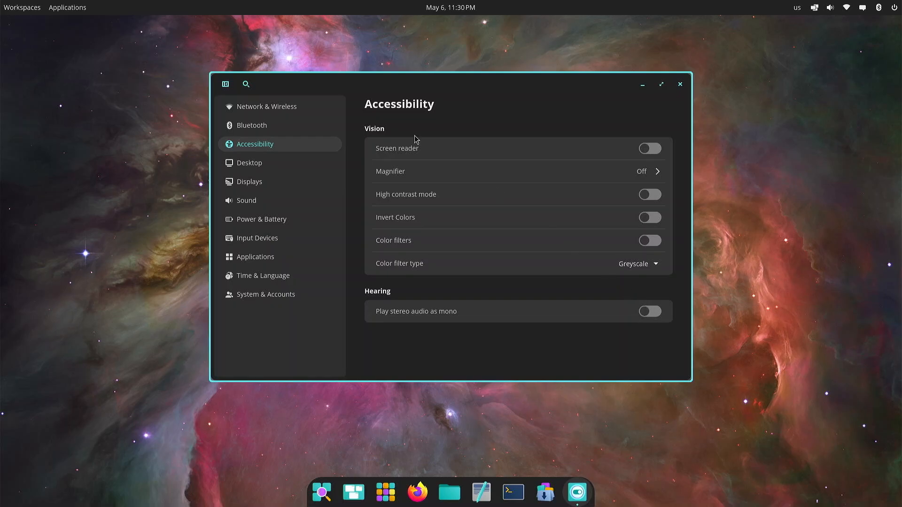
mouse_move(424, 65)
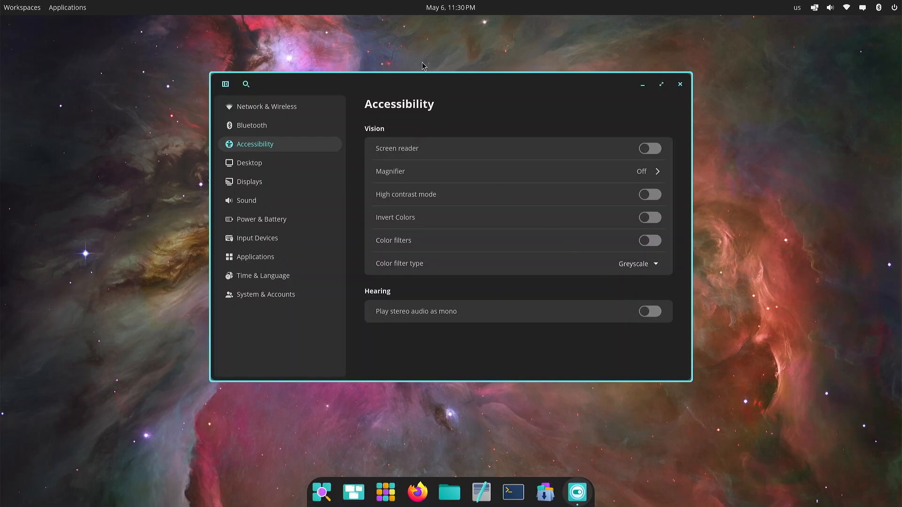
mouse_move(266, 154)
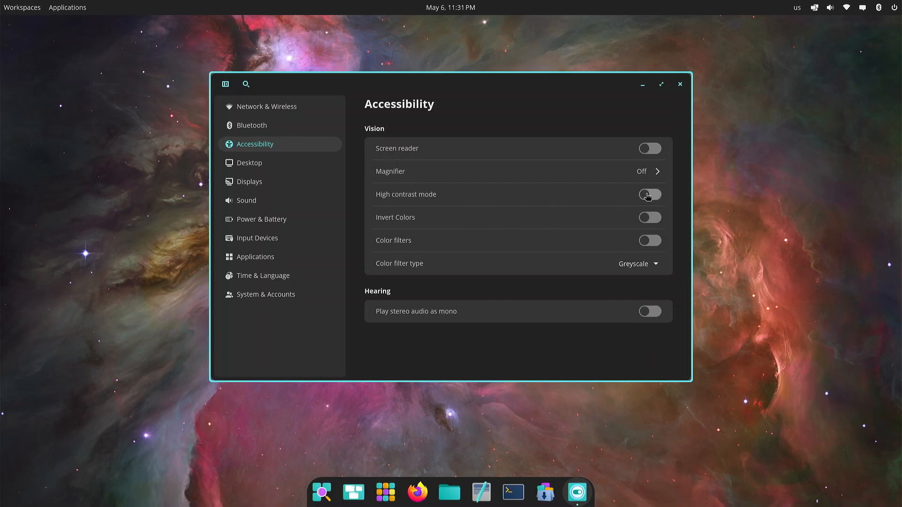
left_click(649, 195)
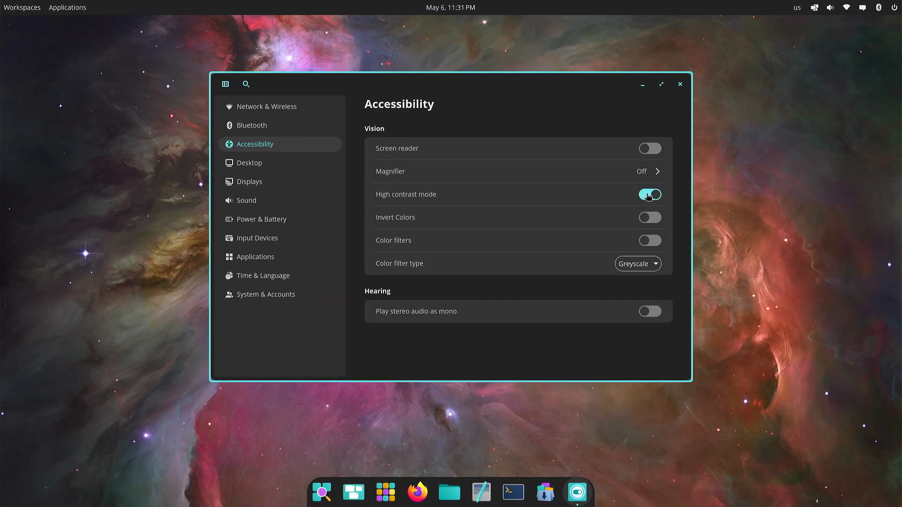
left_click(649, 218)
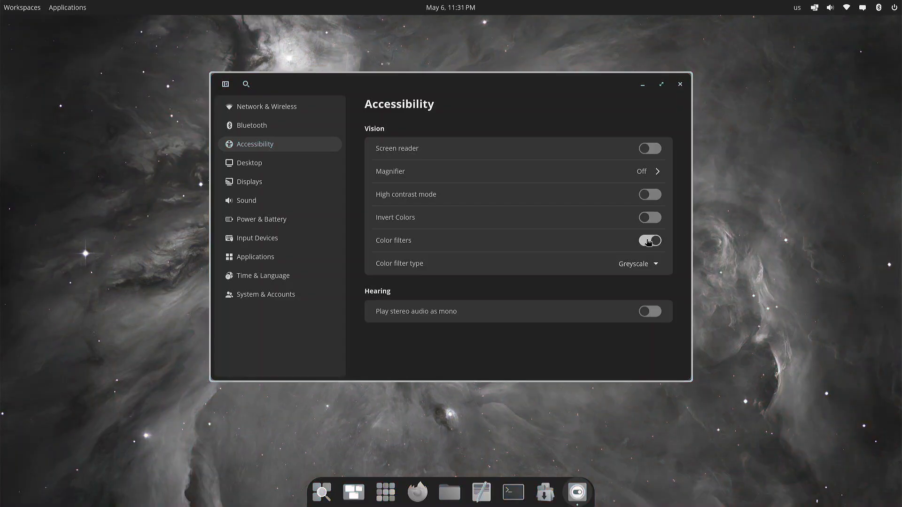
left_click(649, 240)
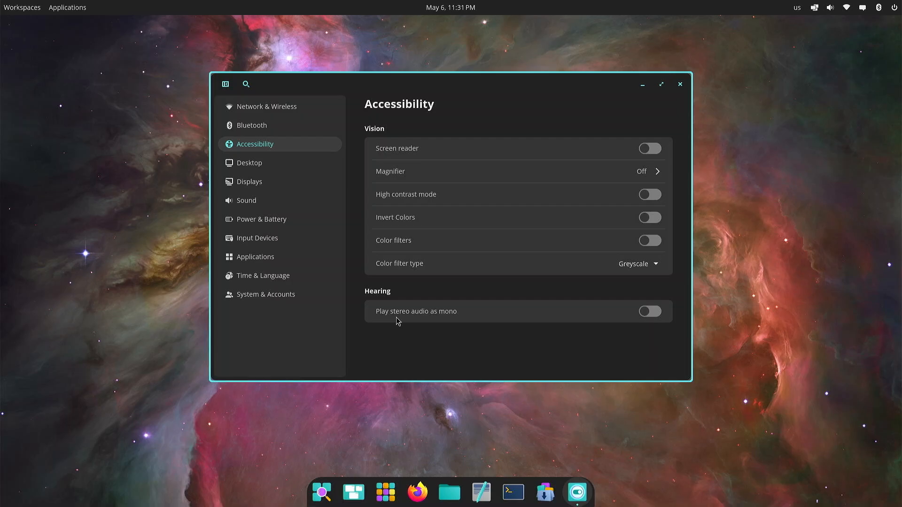
mouse_move(448, 320)
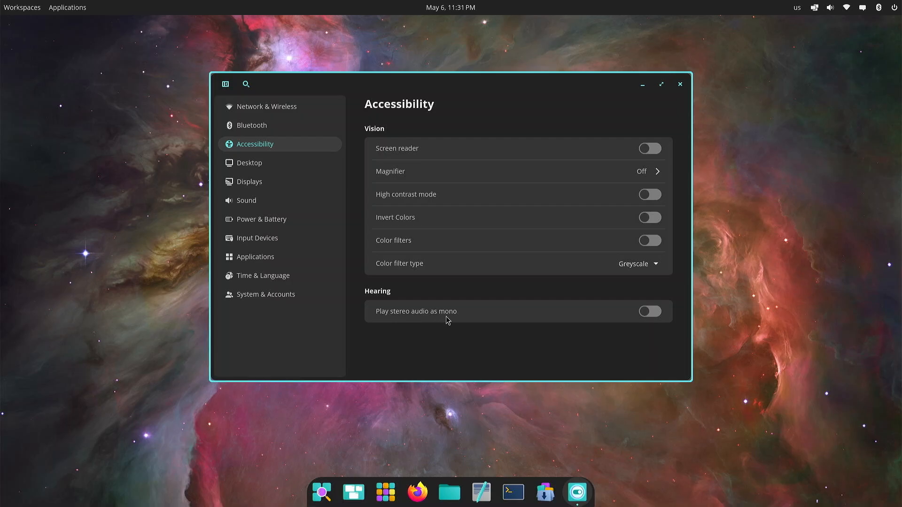
mouse_move(256, 166)
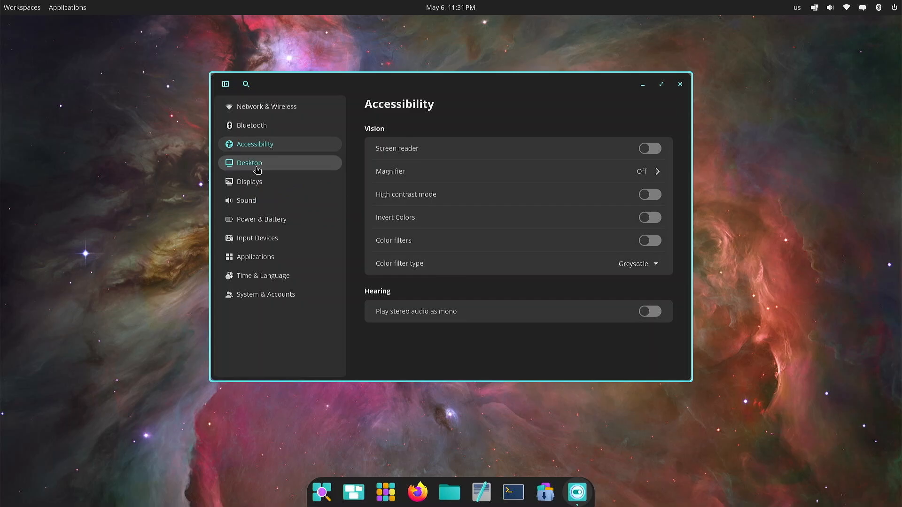
Visit the Wallpaper page under Desktop, scroll through it, and return to Desktop
left_click(249, 162)
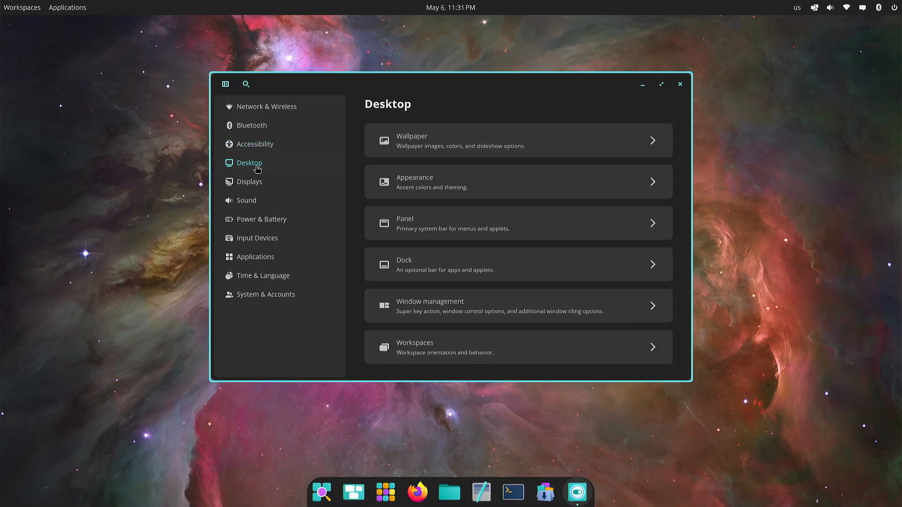
mouse_move(666, 144)
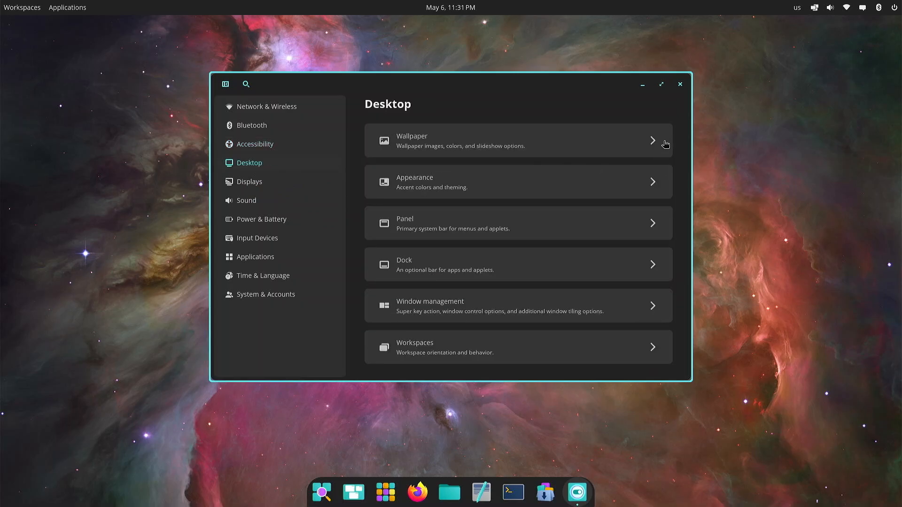
left_click(518, 141)
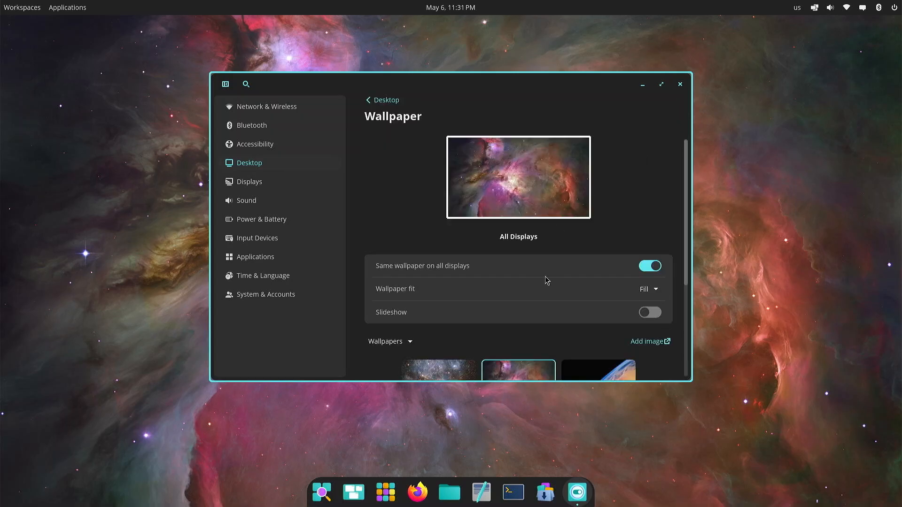
scroll("down", 3)
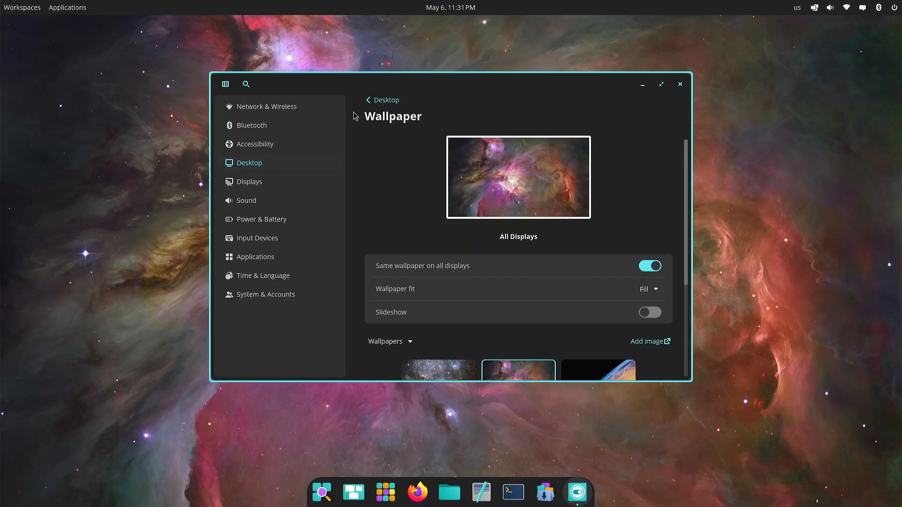
left_click(367, 100)
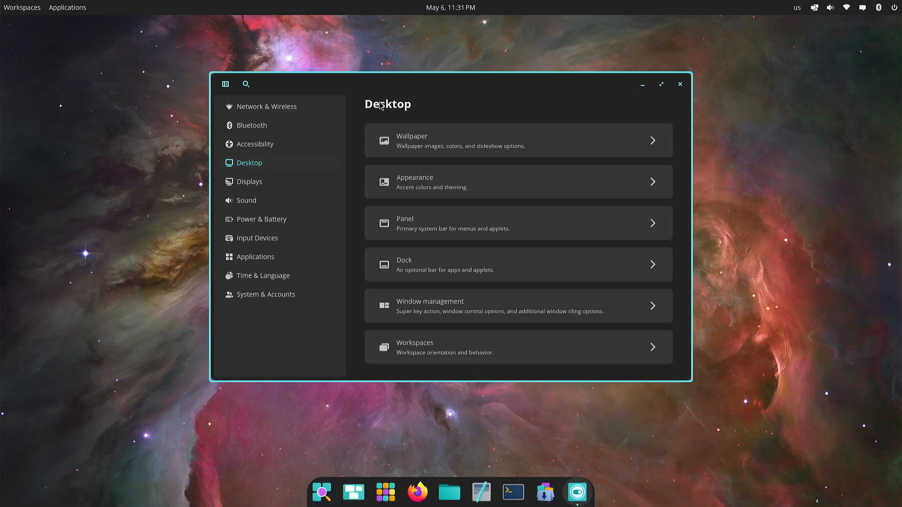
mouse_move(654, 186)
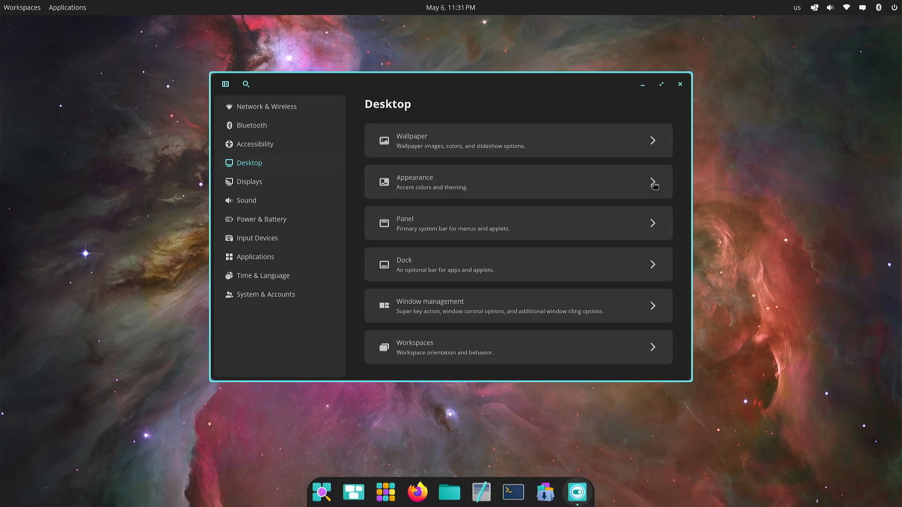
Preview the Square interface style on the Appearance page, then restore Round
left_click(517, 182)
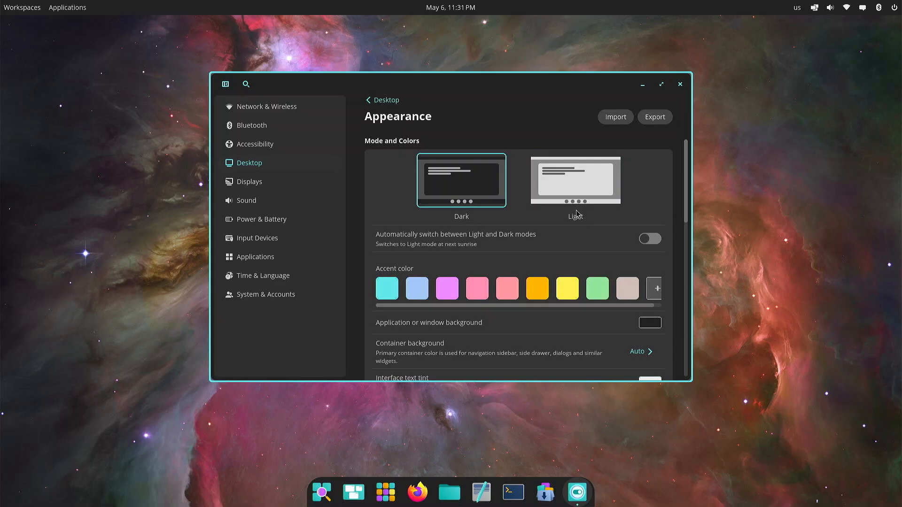
scroll("down", 3)
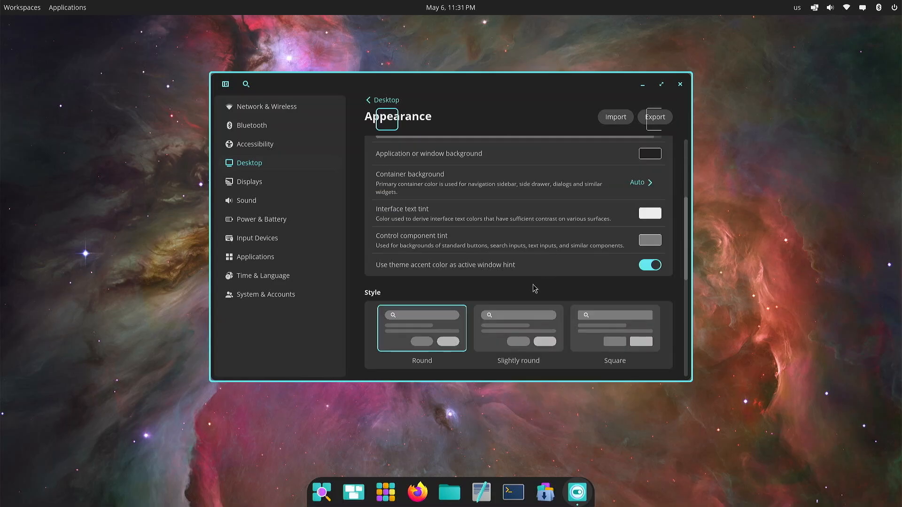
mouse_move(584, 481)
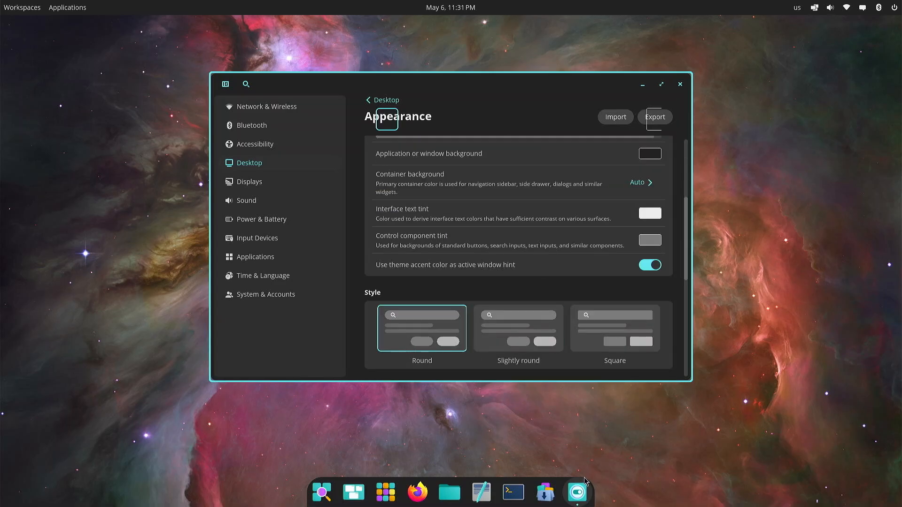
left_click(615, 328)
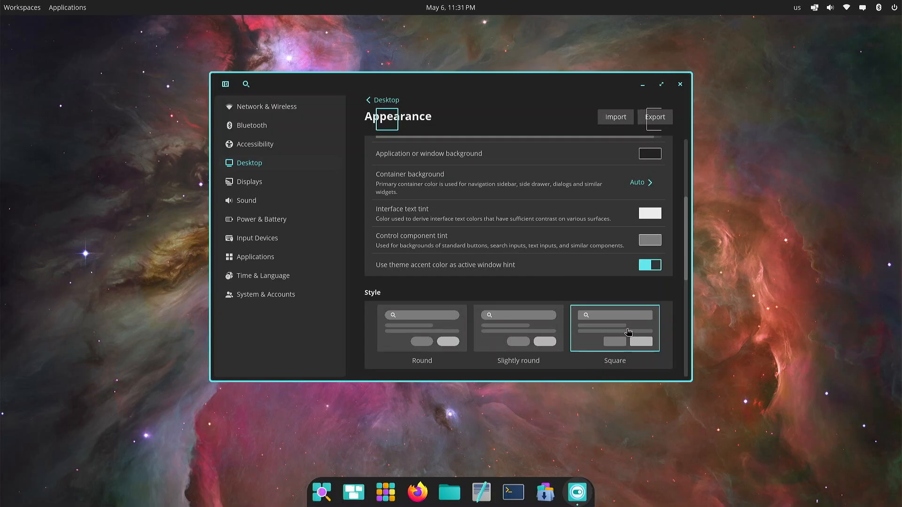
left_click(422, 328)
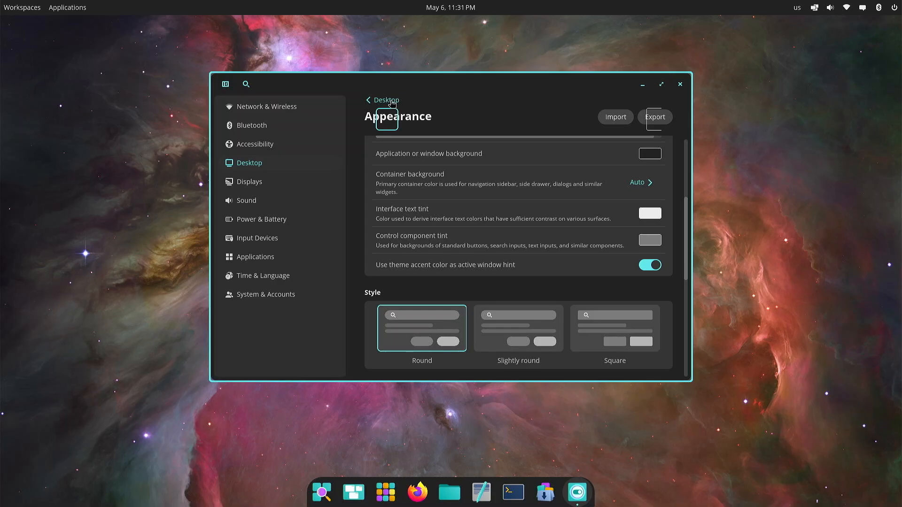
left_click(382, 100)
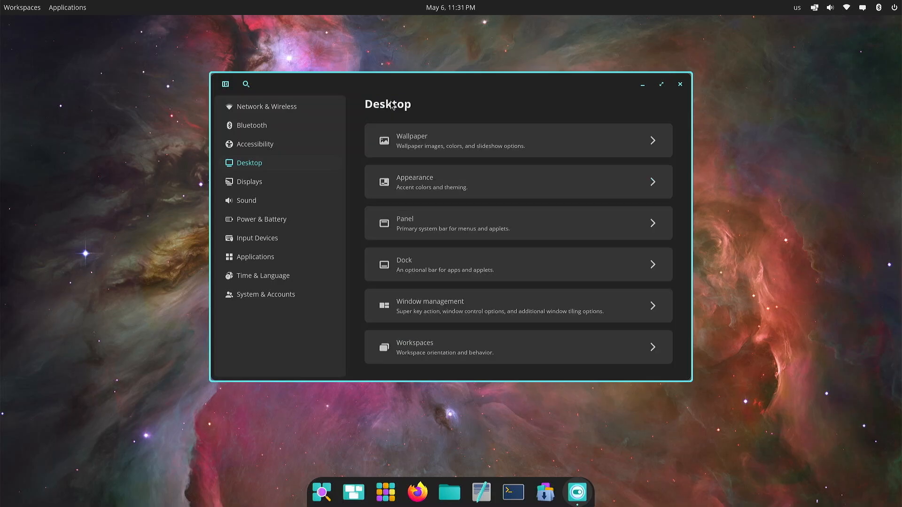
mouse_move(431, 170)
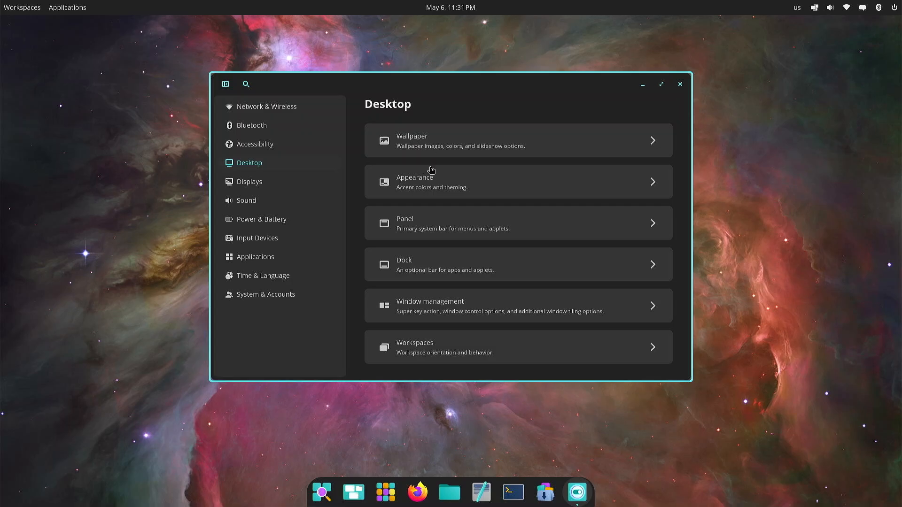
mouse_move(428, 16)
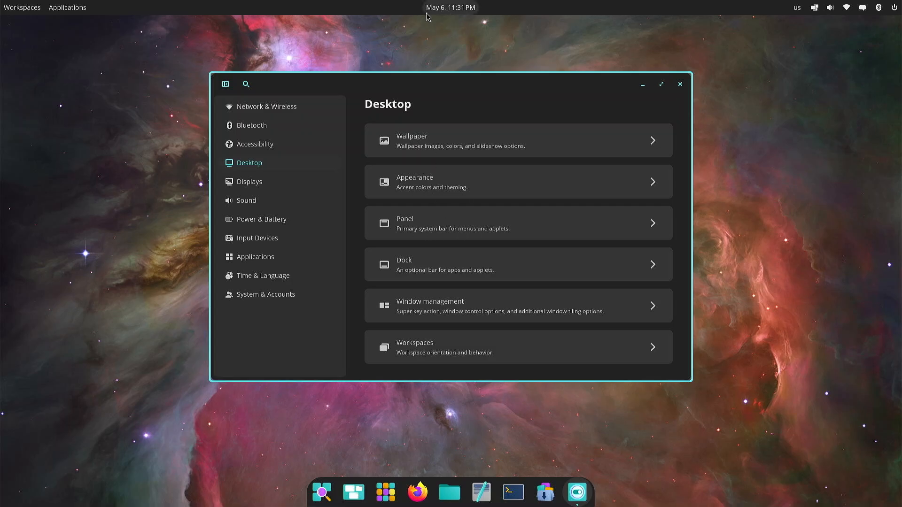
mouse_move(653, 224)
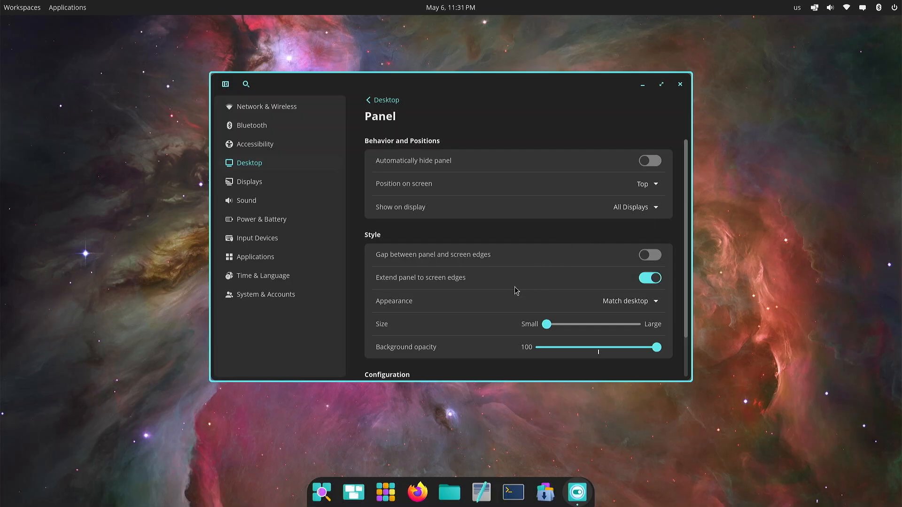
left_click(649, 277)
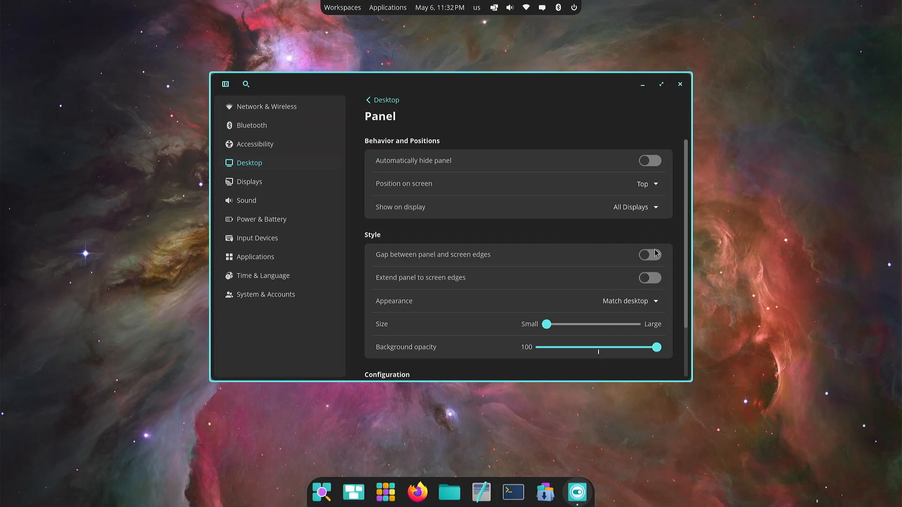
mouse_move(468, 27)
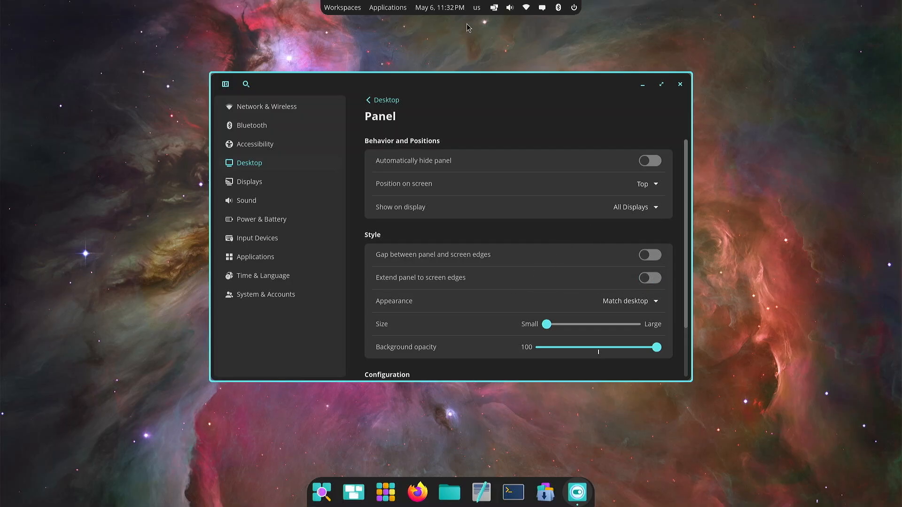
left_click(649, 277)
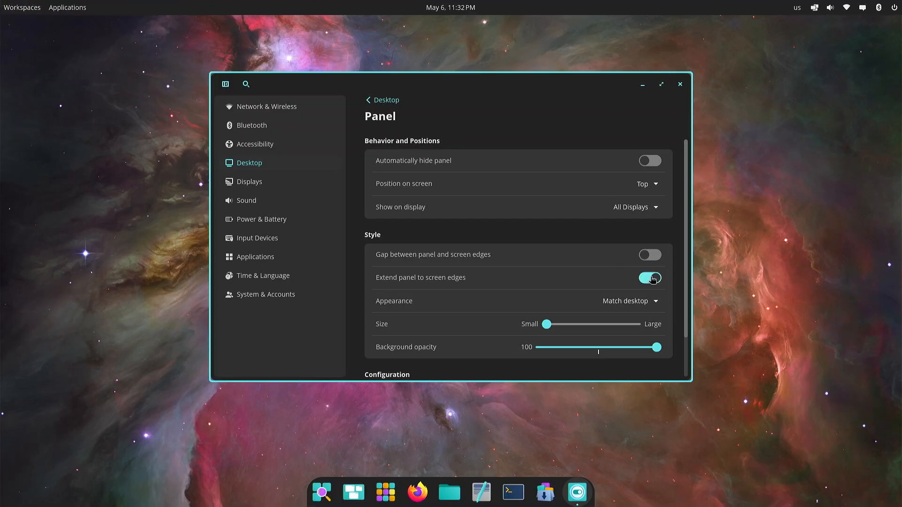
left_click(650, 278)
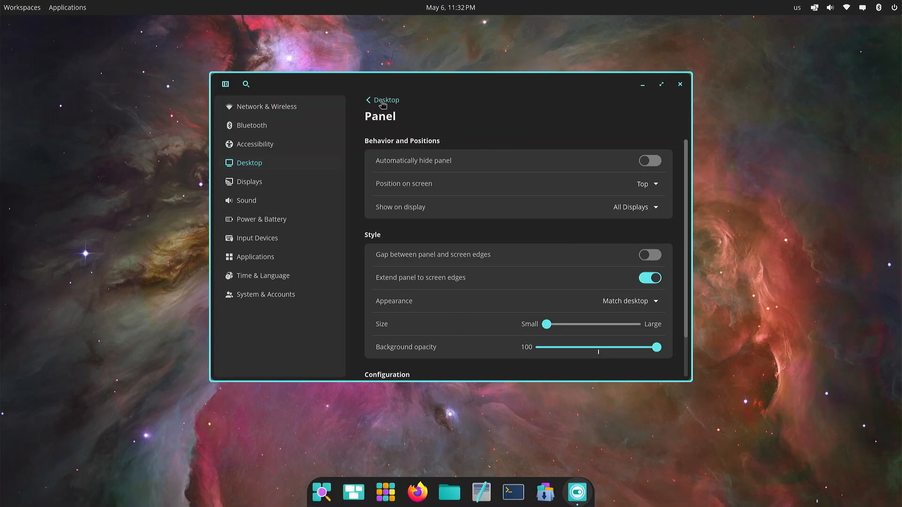
Toggle 'Extend dock to screen edges' on and back off, keeping the dock compact
left_click(381, 100)
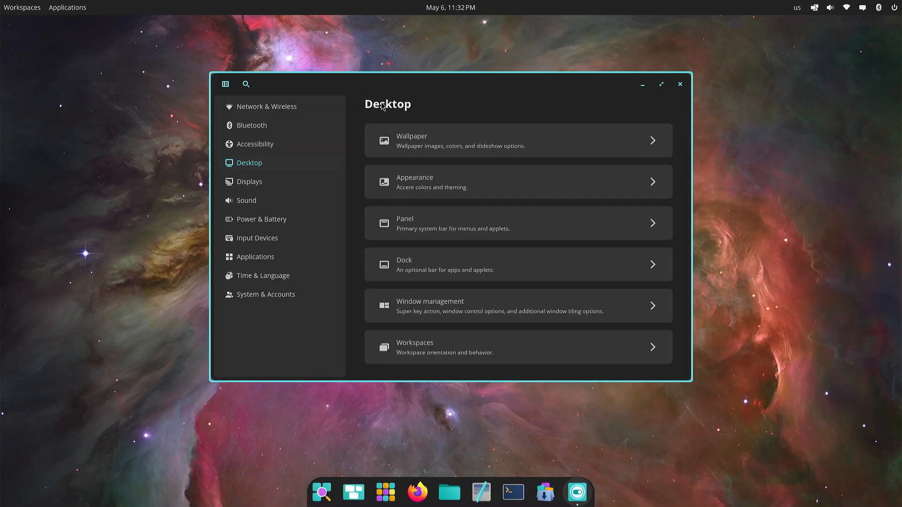
mouse_move(445, 195)
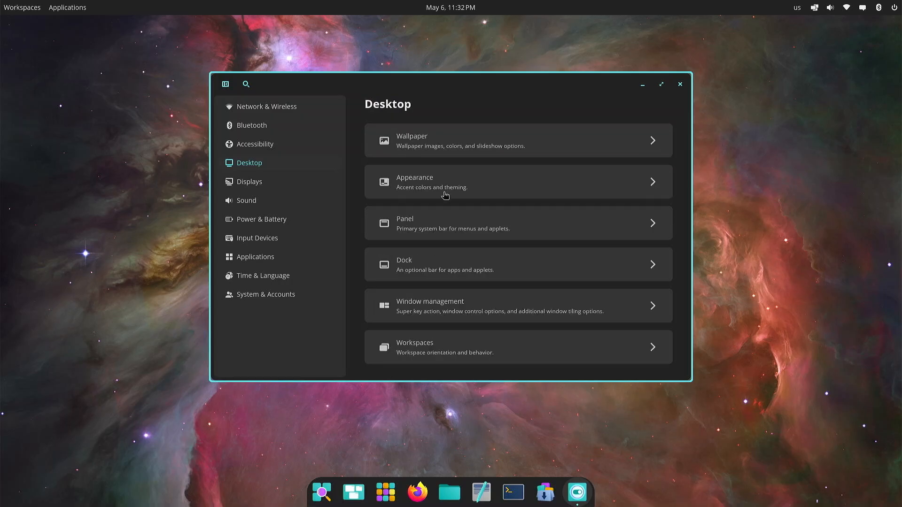
mouse_move(450, 492)
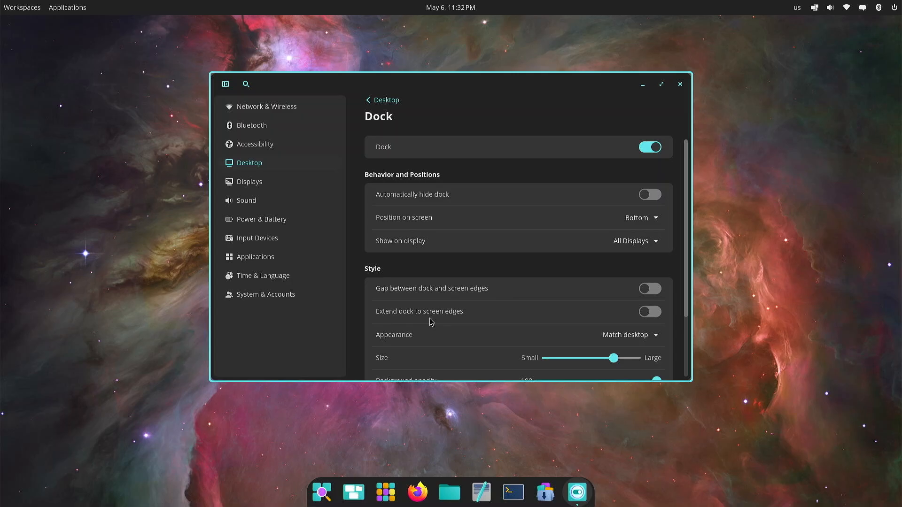
left_click(649, 311)
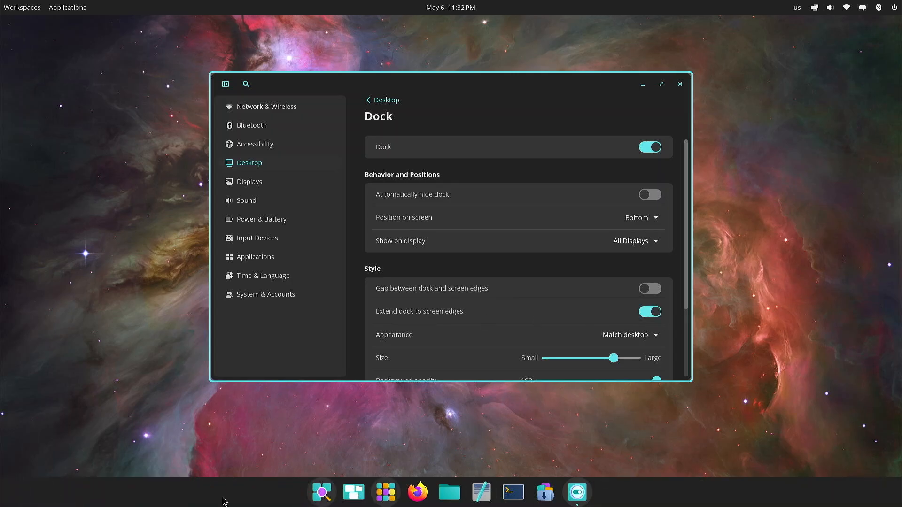
left_click(649, 311)
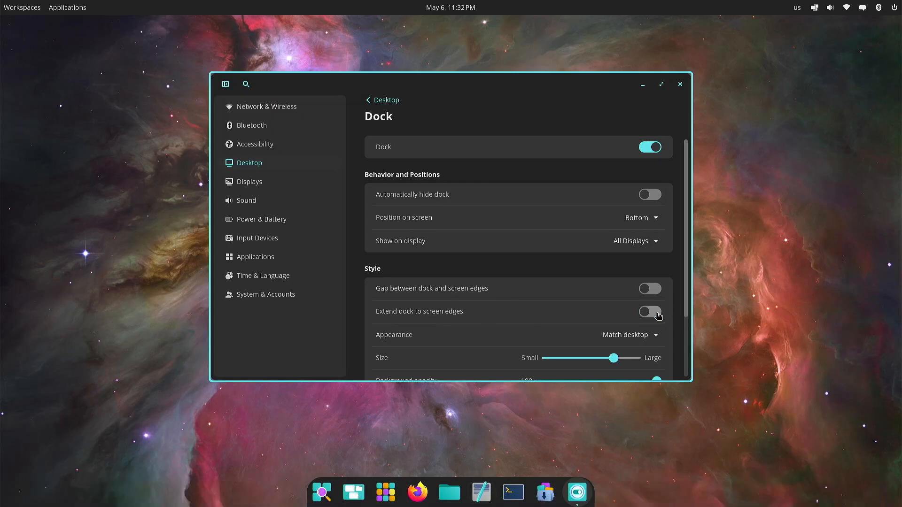
scroll("down", 3)
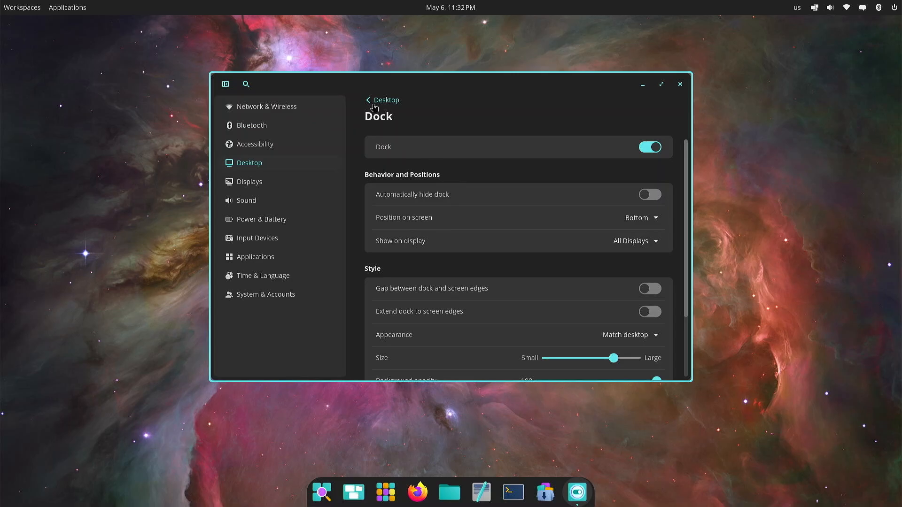
Return to the Desktop settings overview from the Dock page
left_click(381, 100)
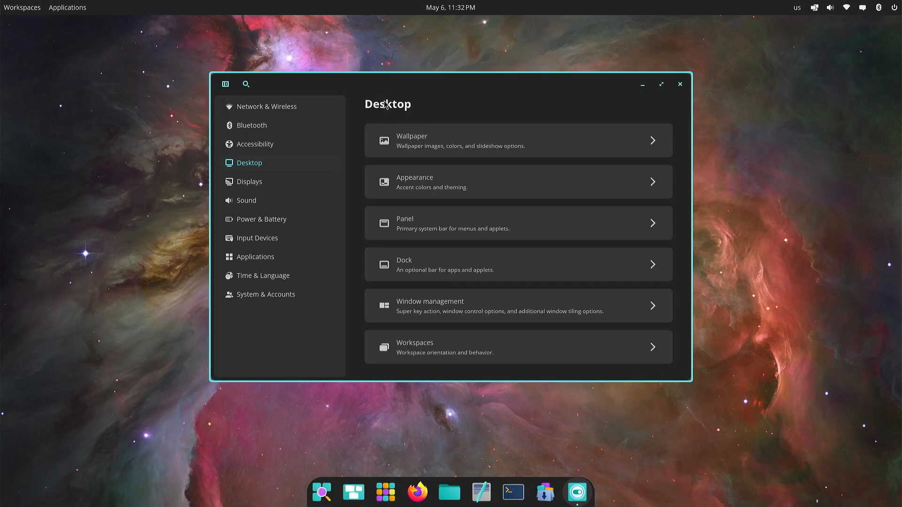
mouse_move(459, 316)
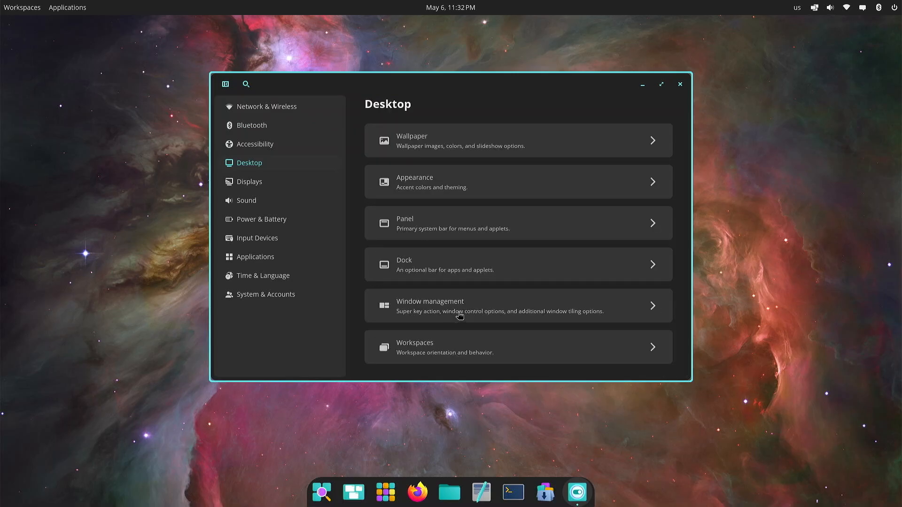
mouse_move(652, 311)
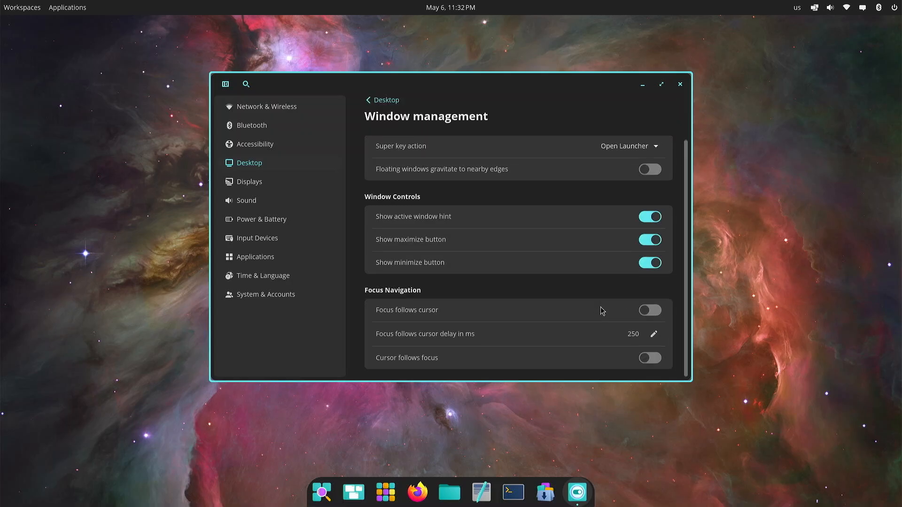
mouse_move(436, 161)
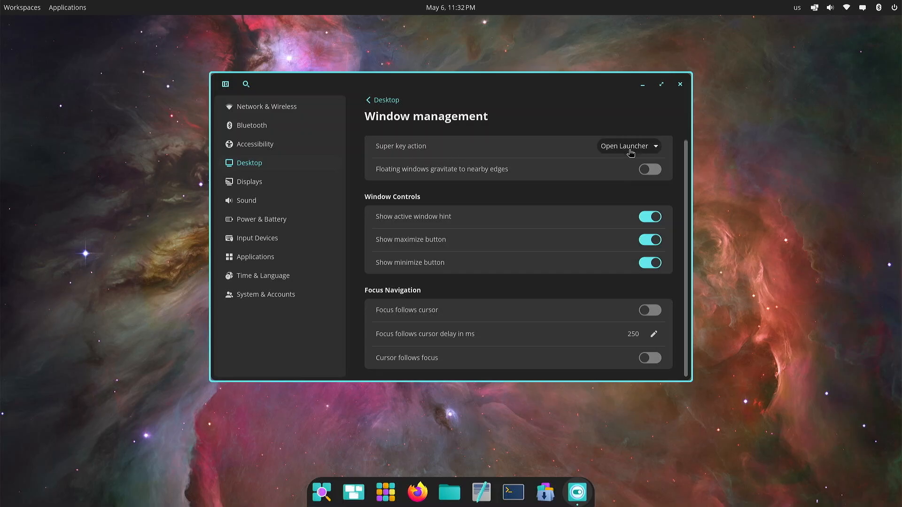
mouse_move(602, 154)
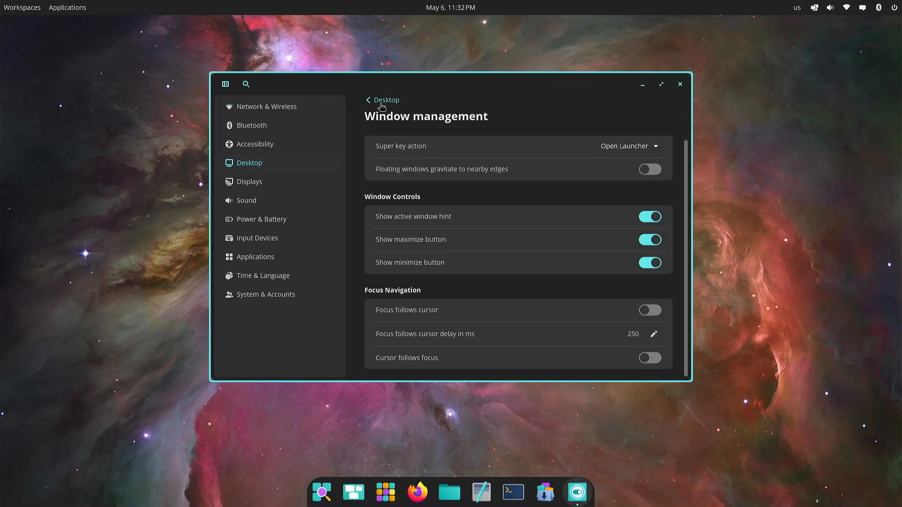
Try Horizontal workspace orientation, then set it back to Vertical
left_click(385, 100)
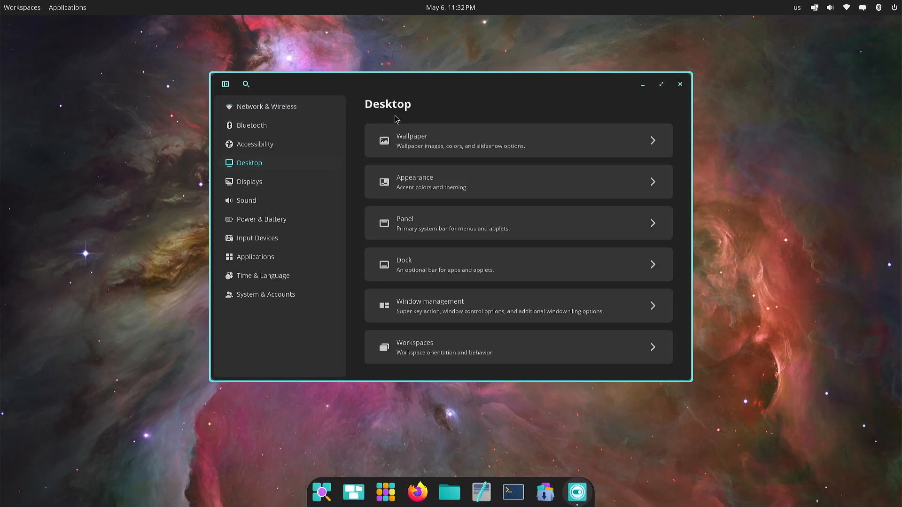
mouse_move(662, 362)
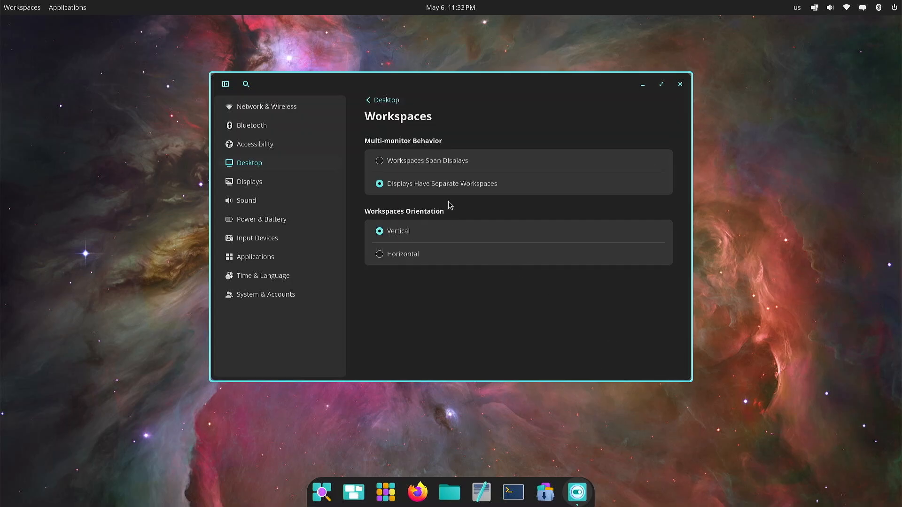
mouse_move(41, 200)
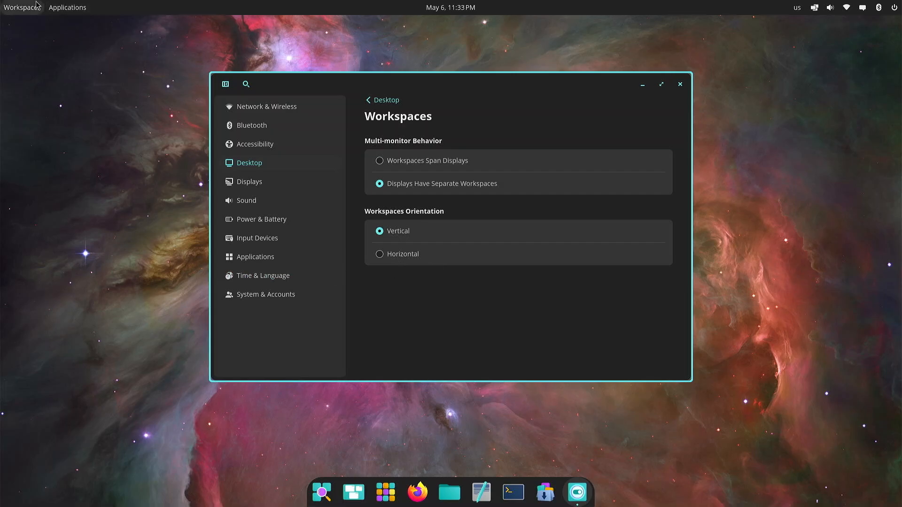
left_click(22, 7)
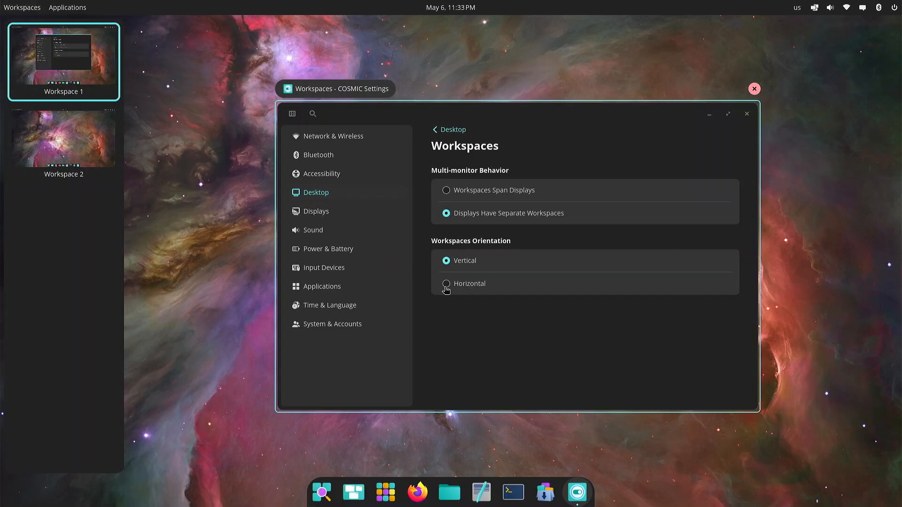
left_click(446, 283)
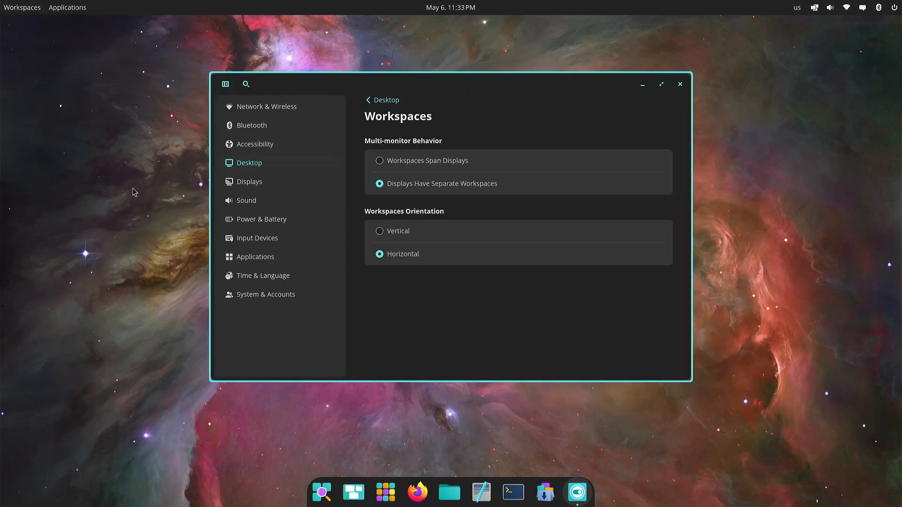
left_click(22, 7)
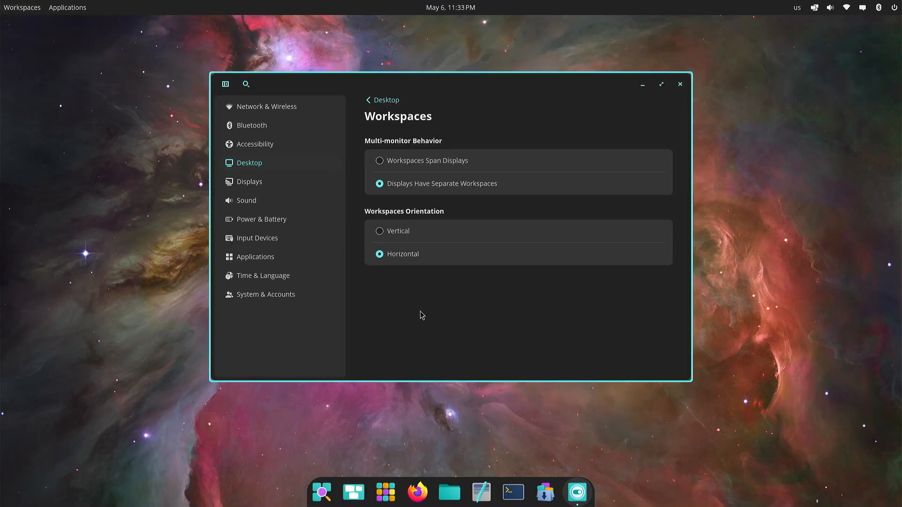
left_click(380, 231)
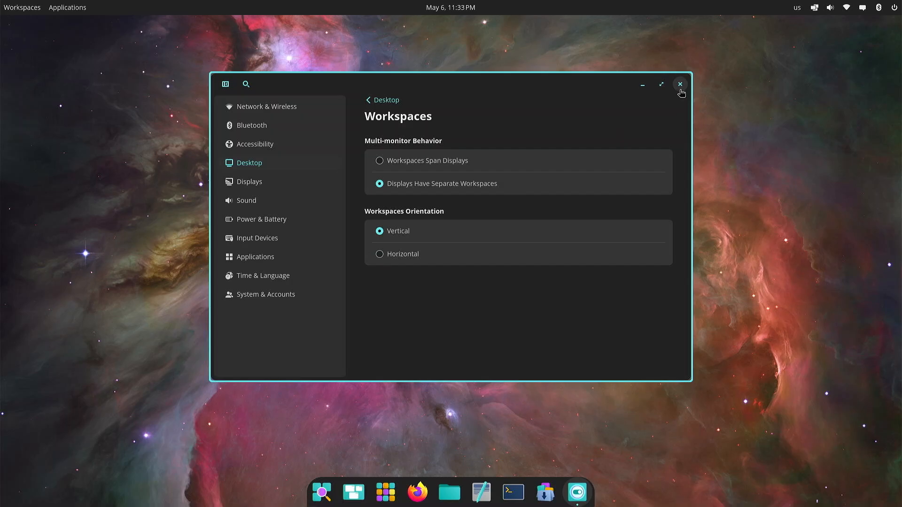
Close the COSMIC Settings window to show the bare desktop
left_click(680, 84)
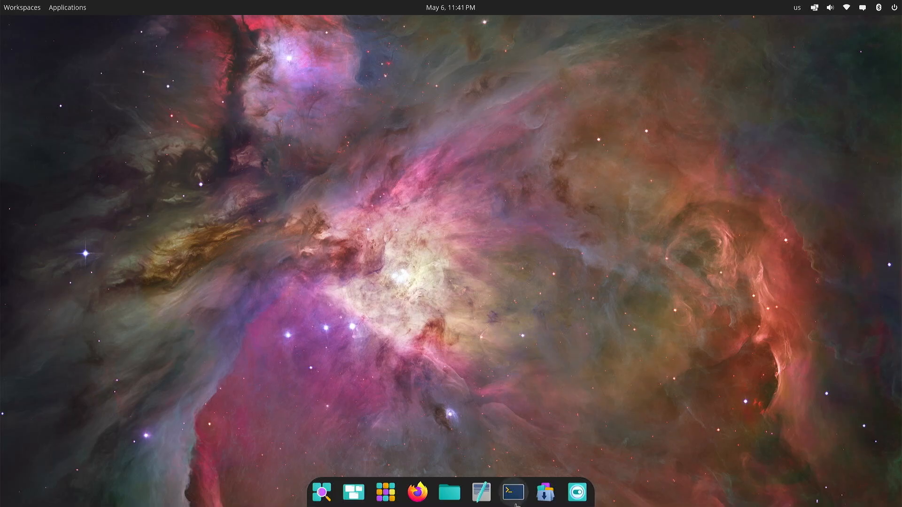
left_click(545, 492)
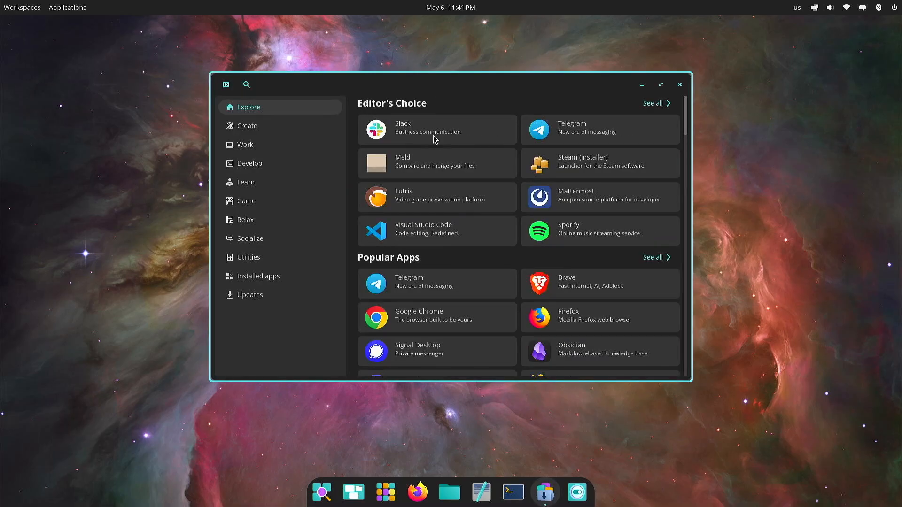
left_click(245, 144)
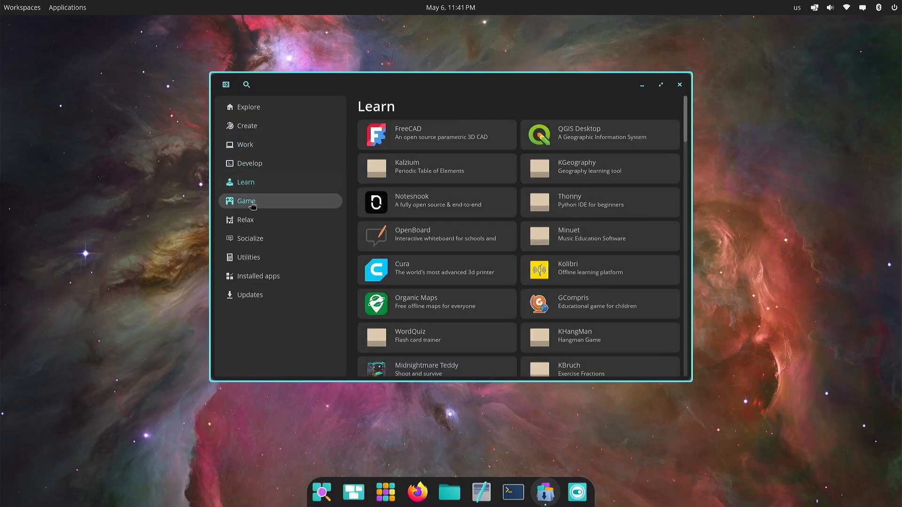
left_click(250, 238)
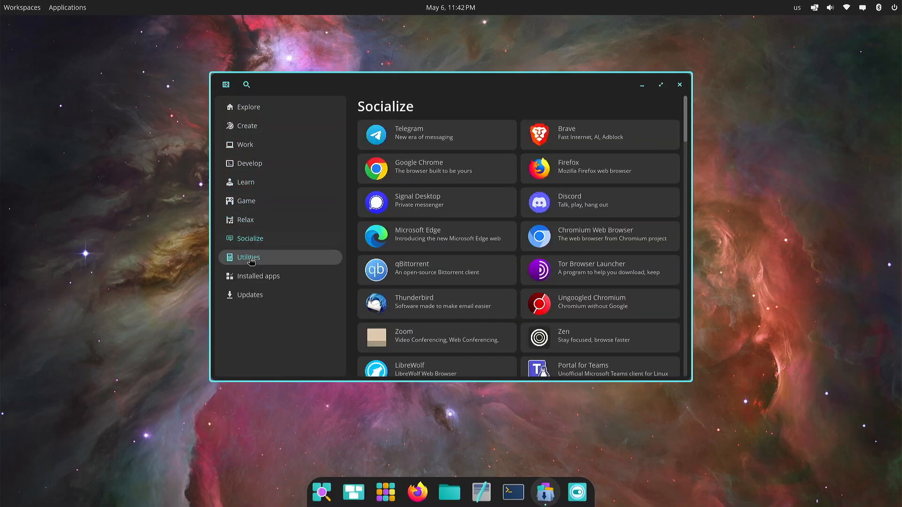
left_click(249, 294)
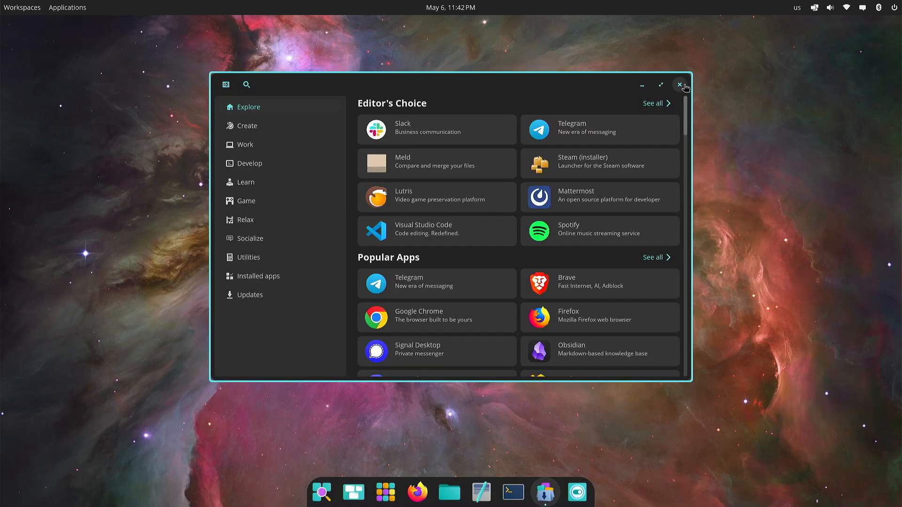
left_click(679, 84)
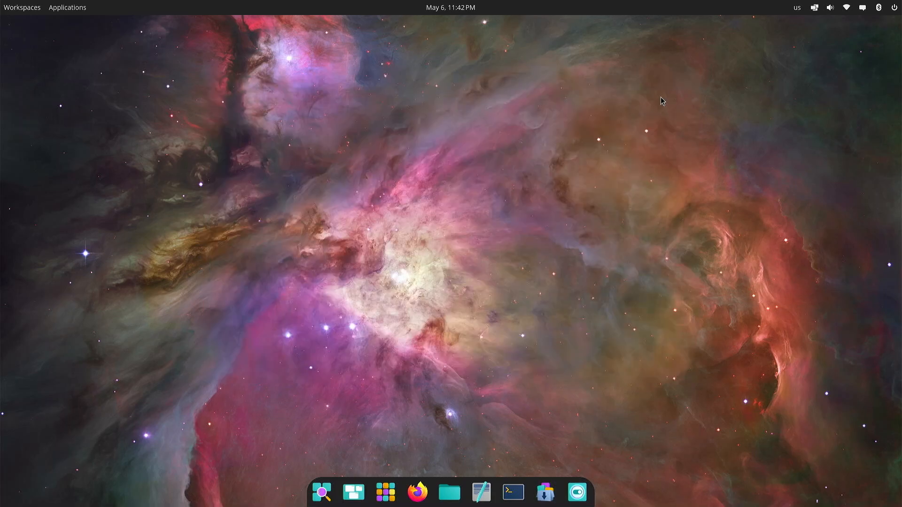